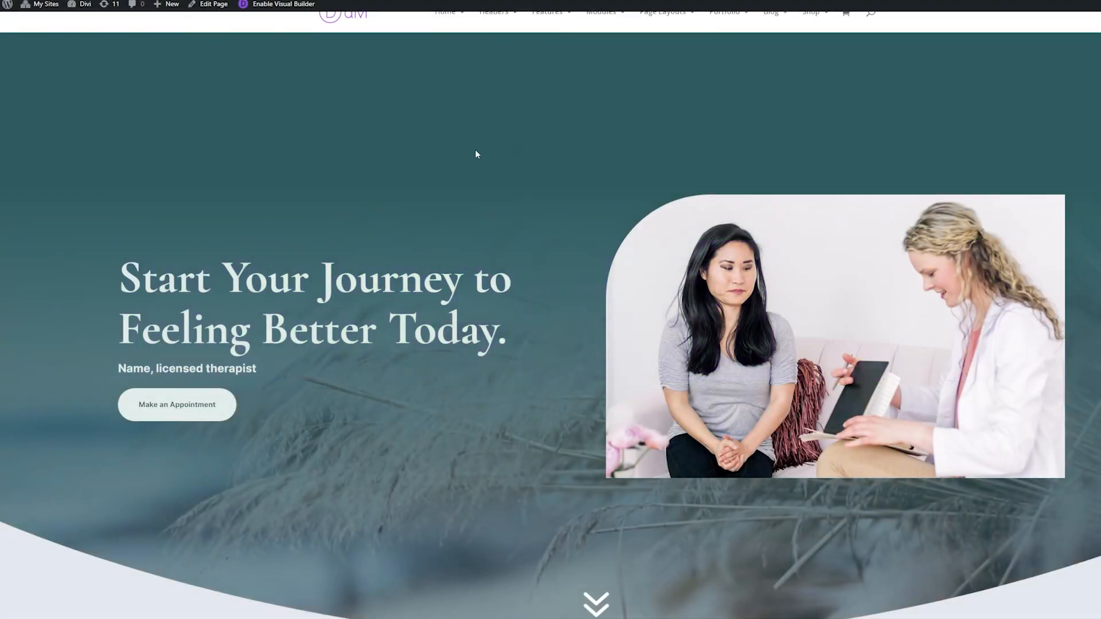
Load a Realtor pack layout in the Visual Builder and scroll to the bottom of the Coverage section
click(283, 5)
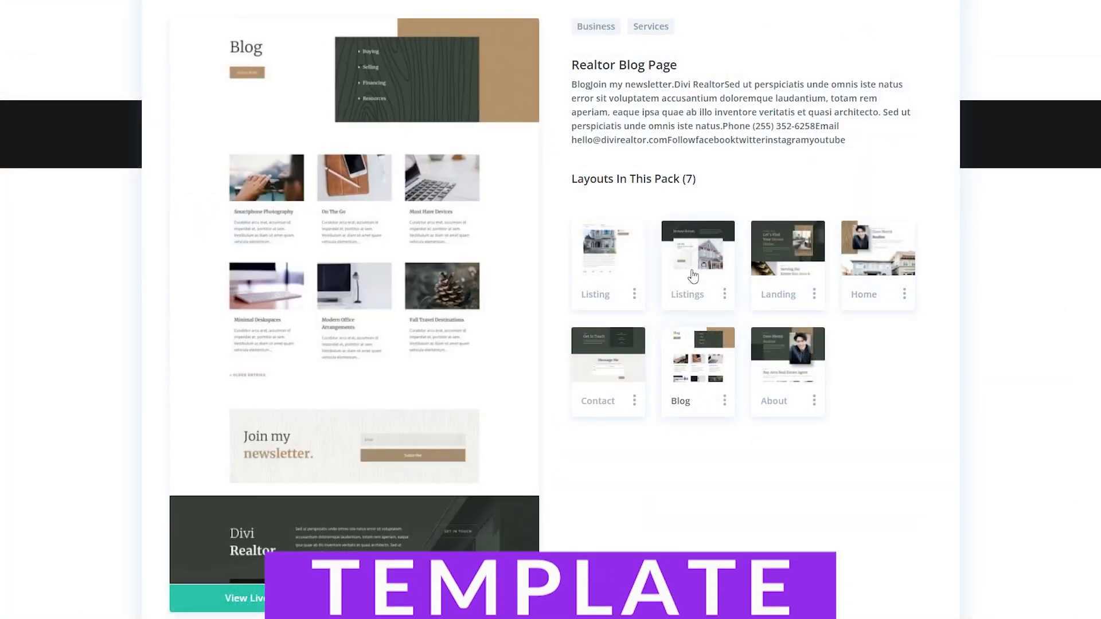
click(696, 247)
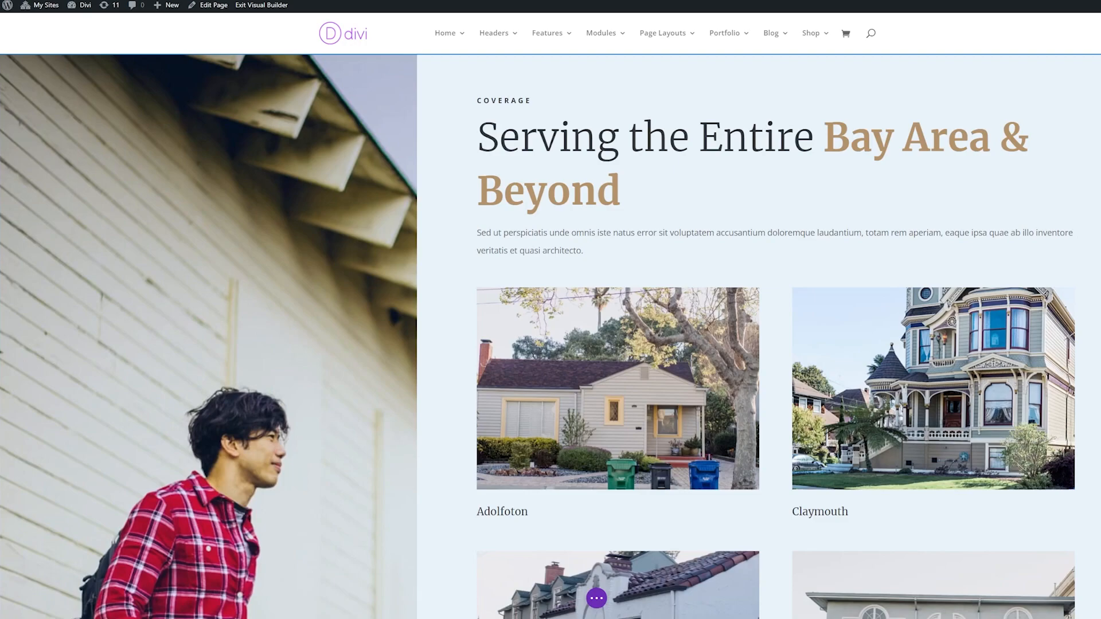
scroll(down, 3)
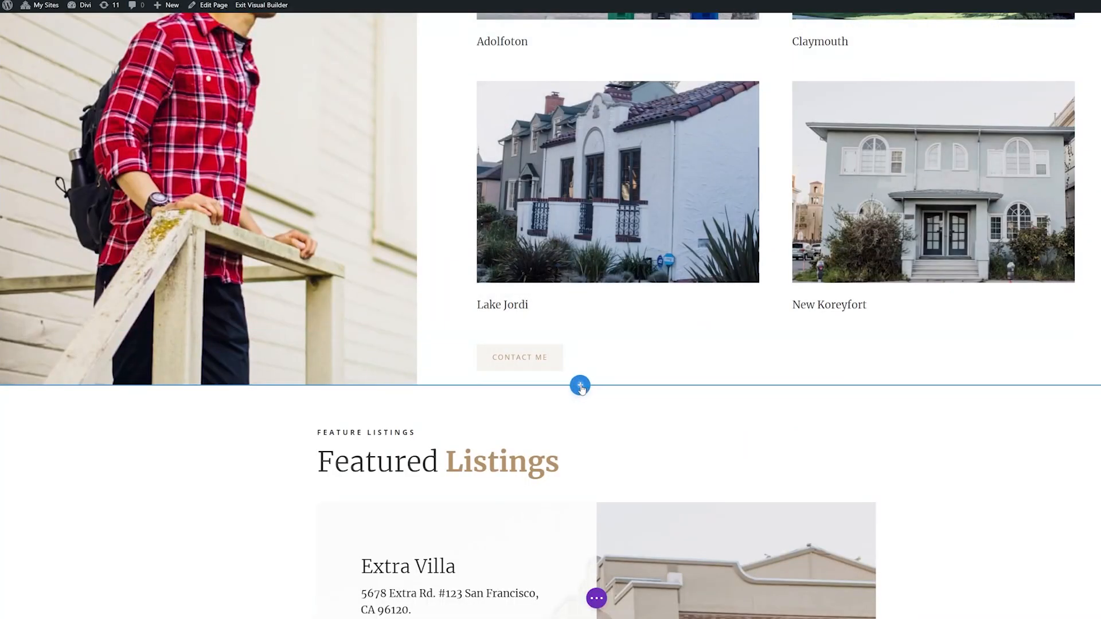
Insert a fullwidth section with a Fullwidth Header module below the coverage area
click(579, 386)
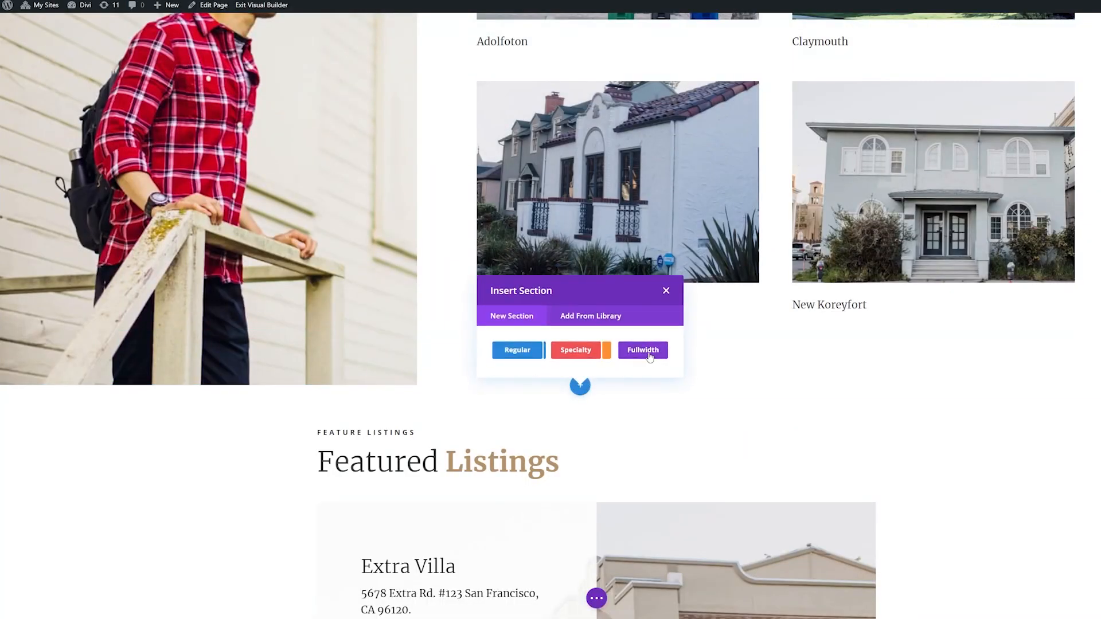
click(642, 350)
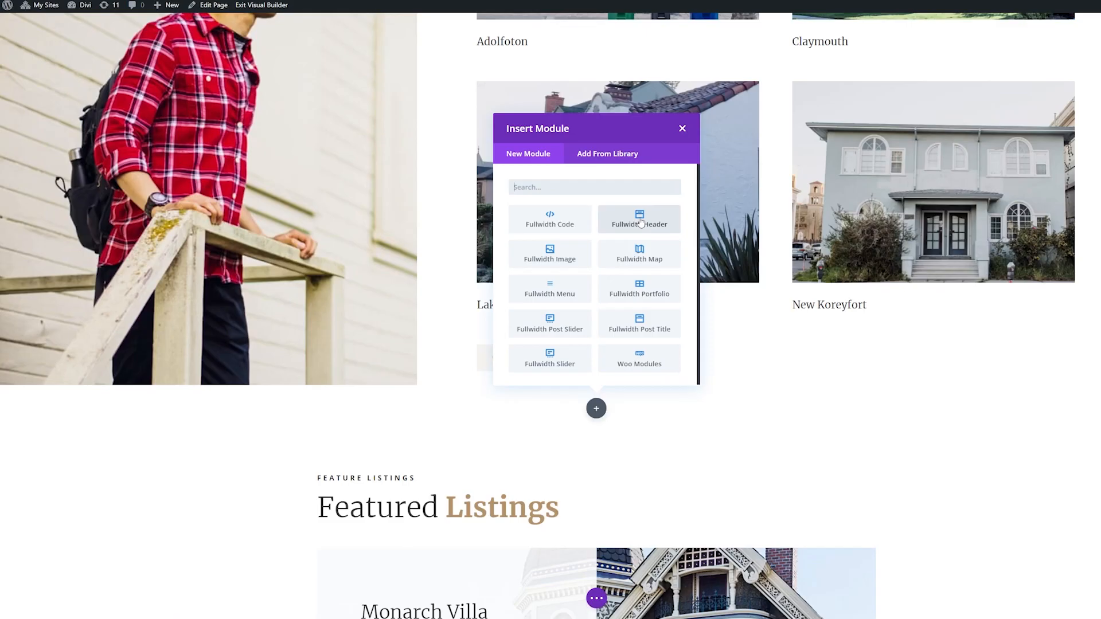
click(637, 219)
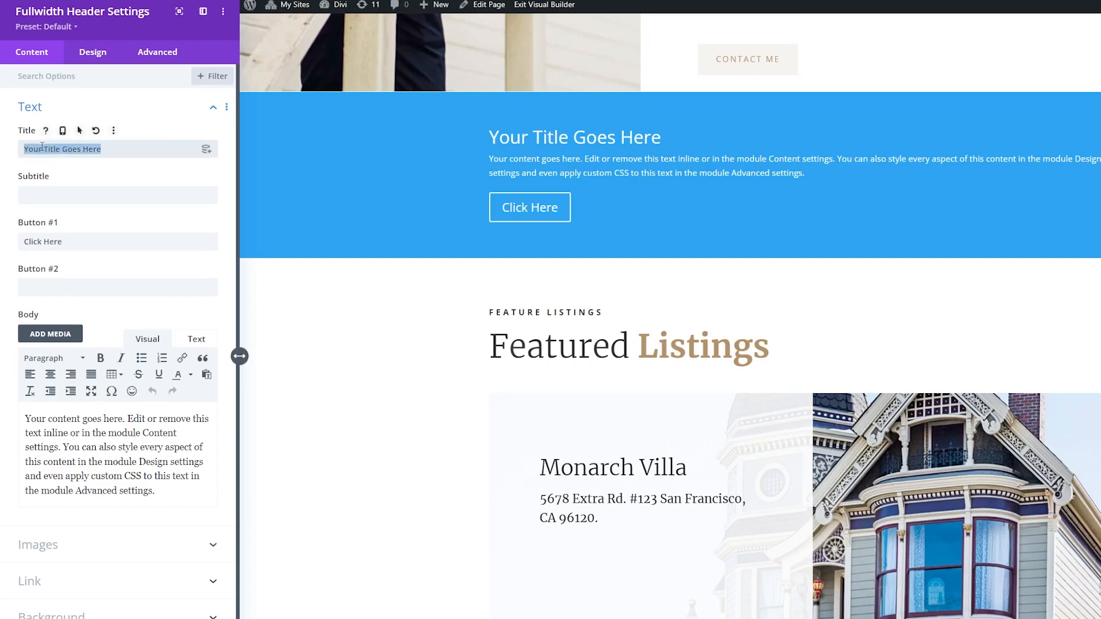
Enter the title 'Let's Find Your Dream Home' and button text 'Email Me', and replace the placeholder body text
text(Let's Find Your Dream Home)
click(118, 242)
text(Book A Free Consult)
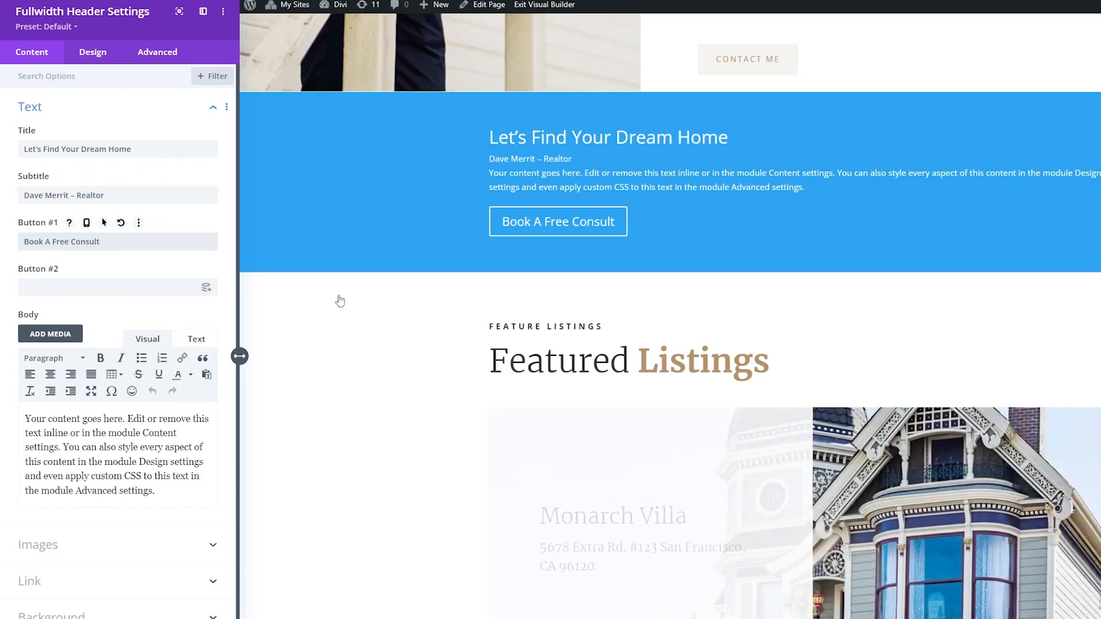
text(Email Me)
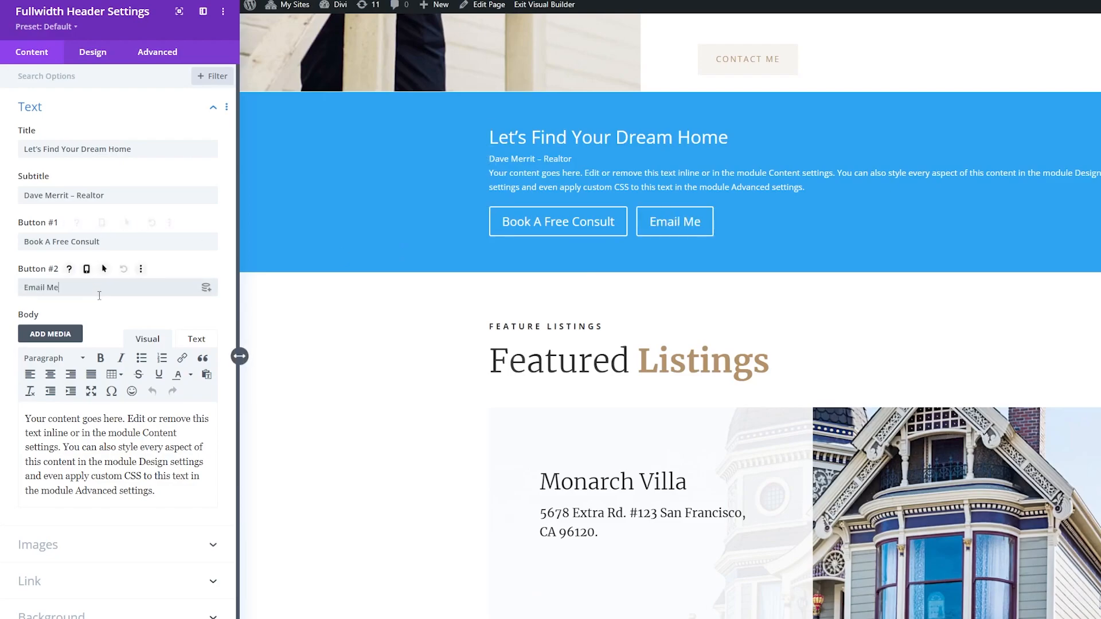
triple_click(116, 454)
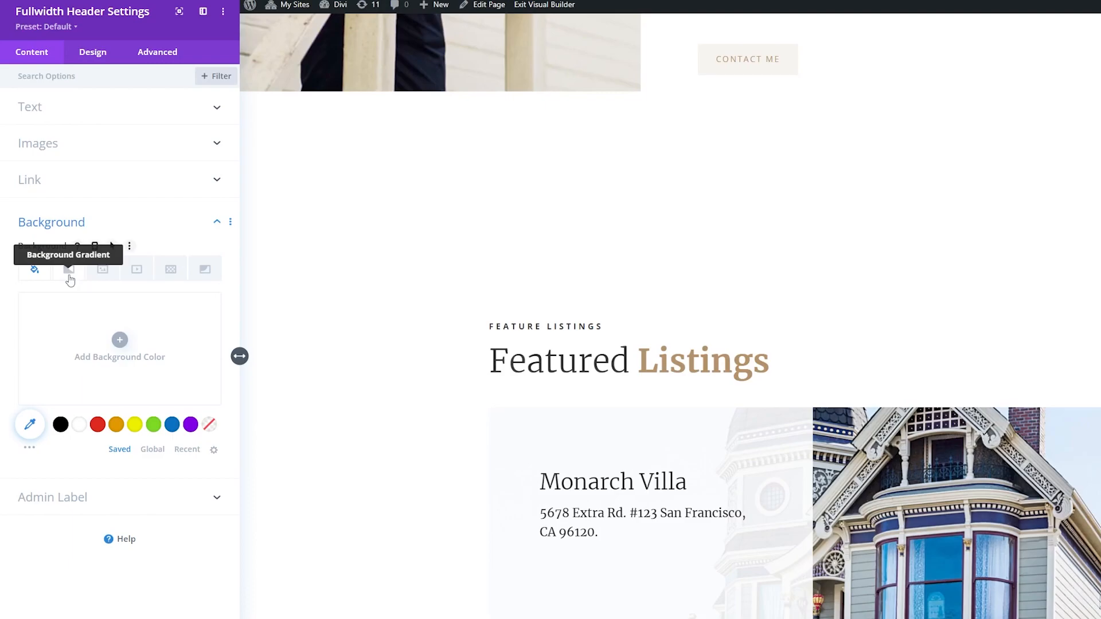
Apply a dark 88-degree linear gradient background placed above the background image
click(69, 269)
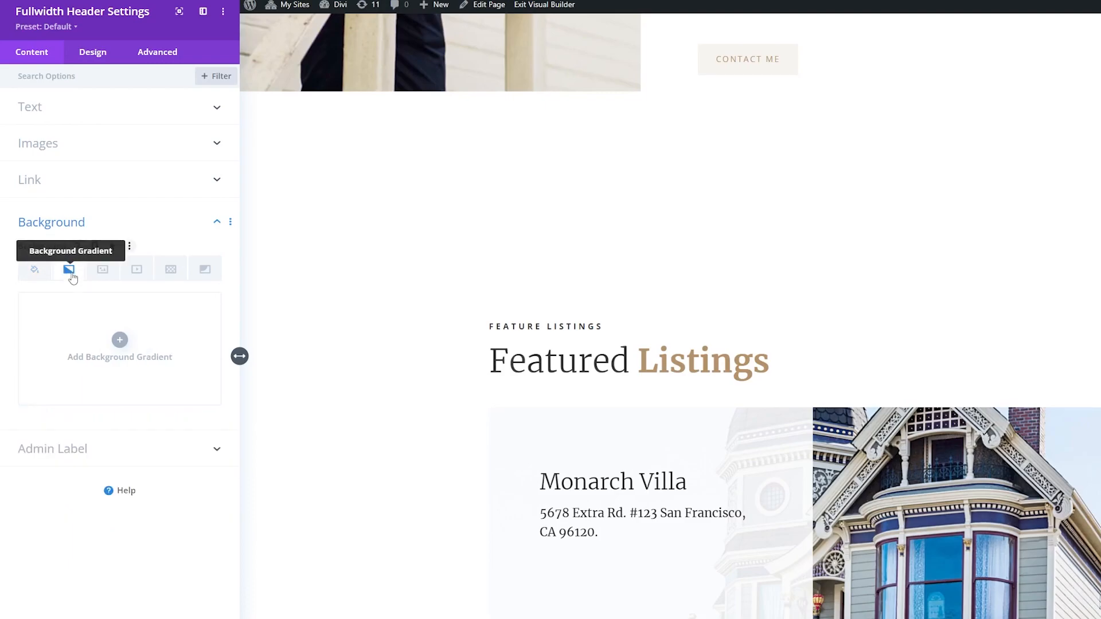
click(120, 348)
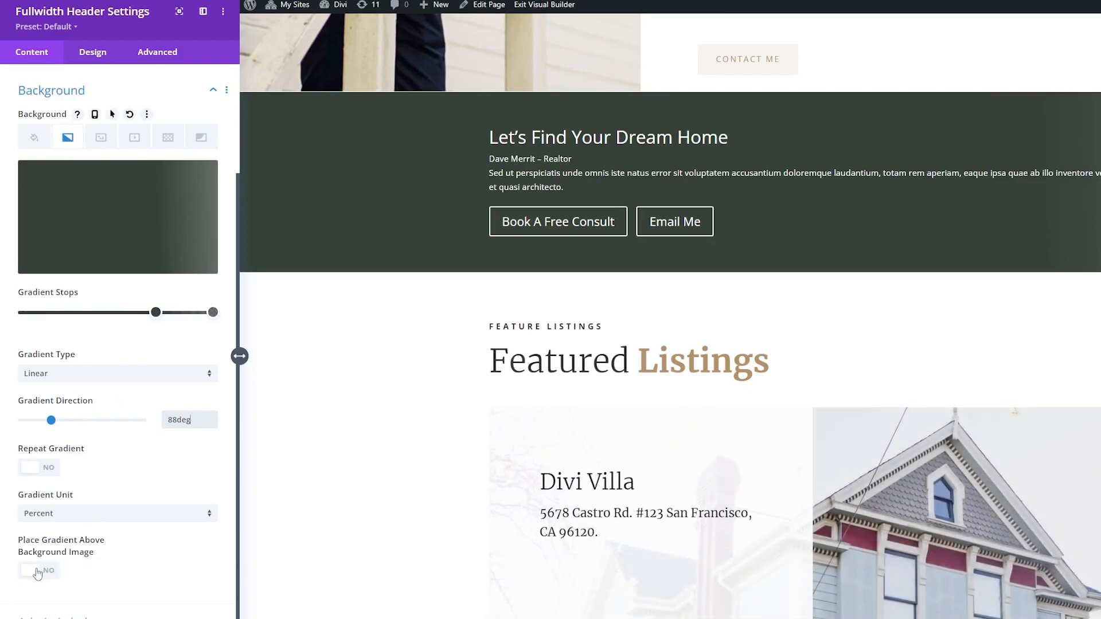
click(39, 570)
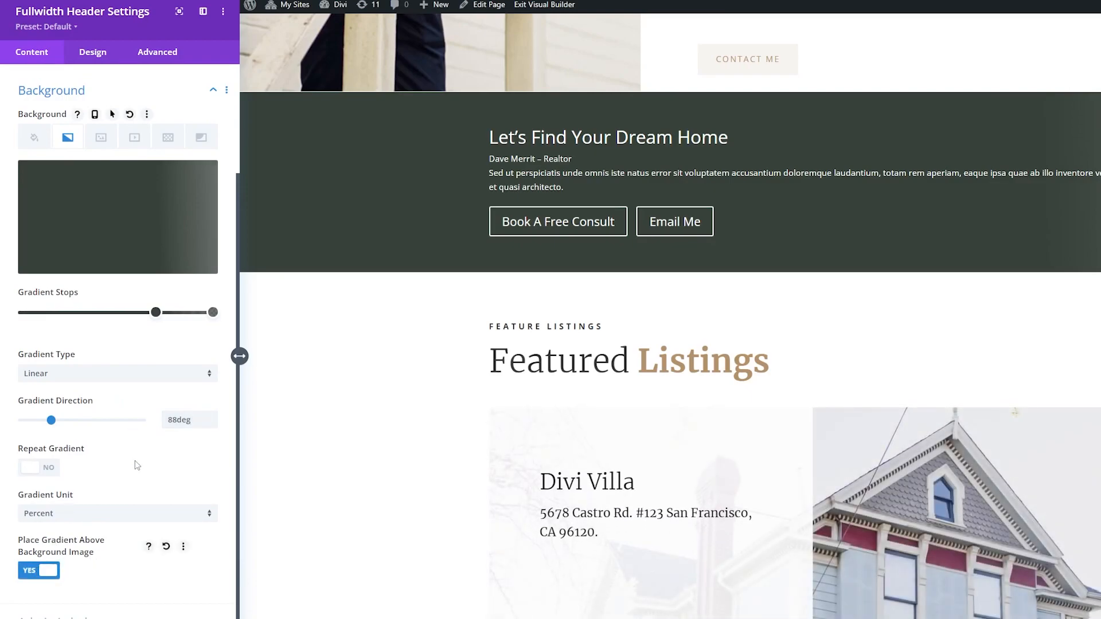
mouse_move(100, 136)
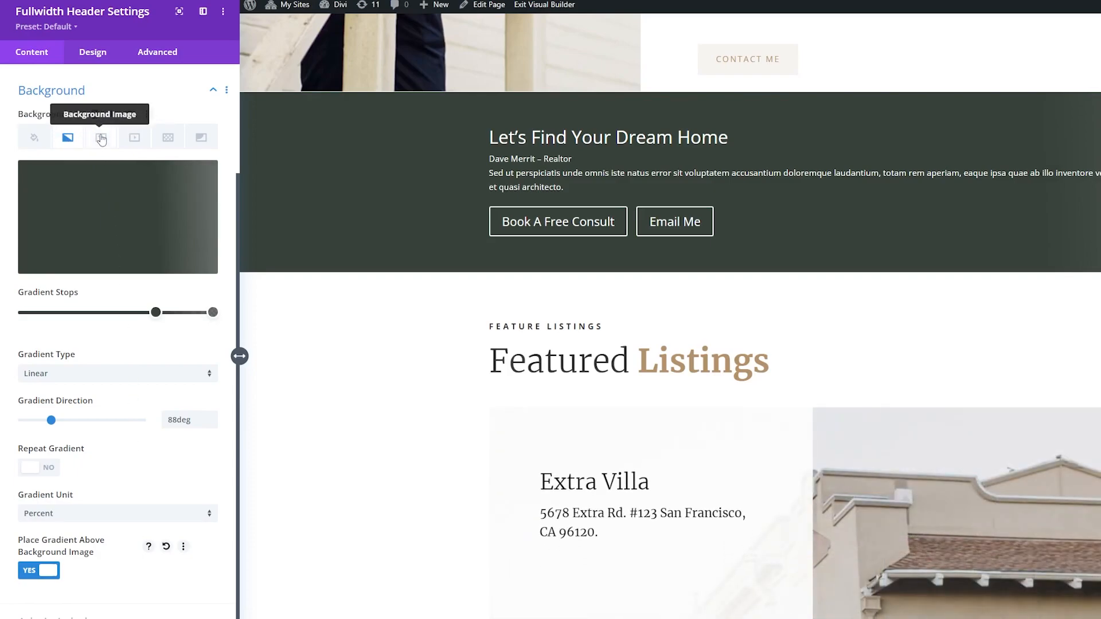
Set the tall glass building photo from the Media Library as the background image
click(133, 137)
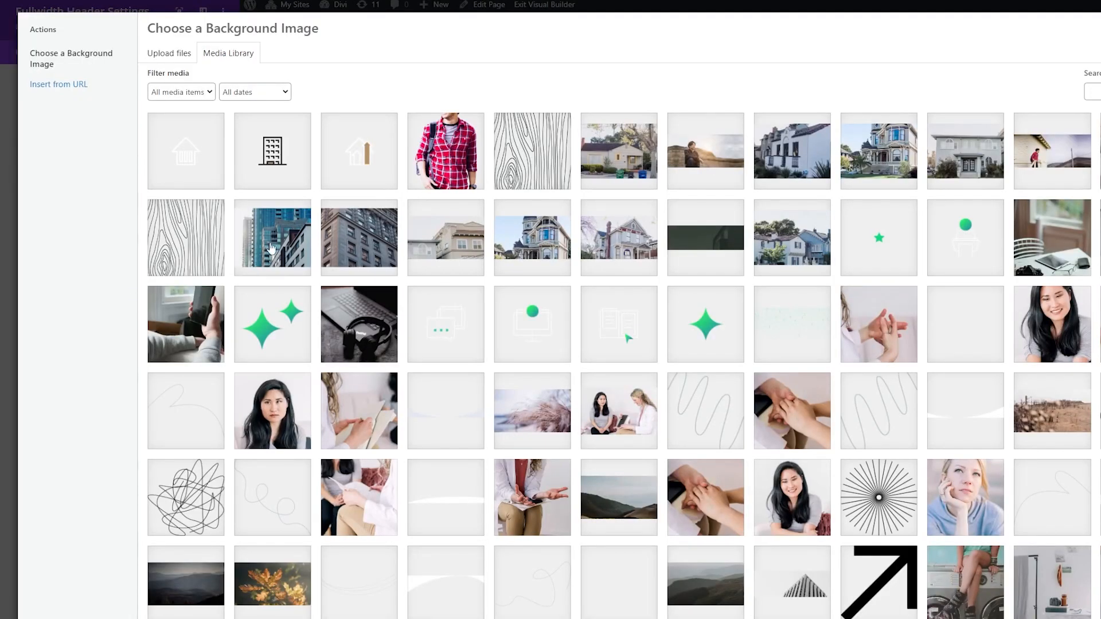
click(272, 238)
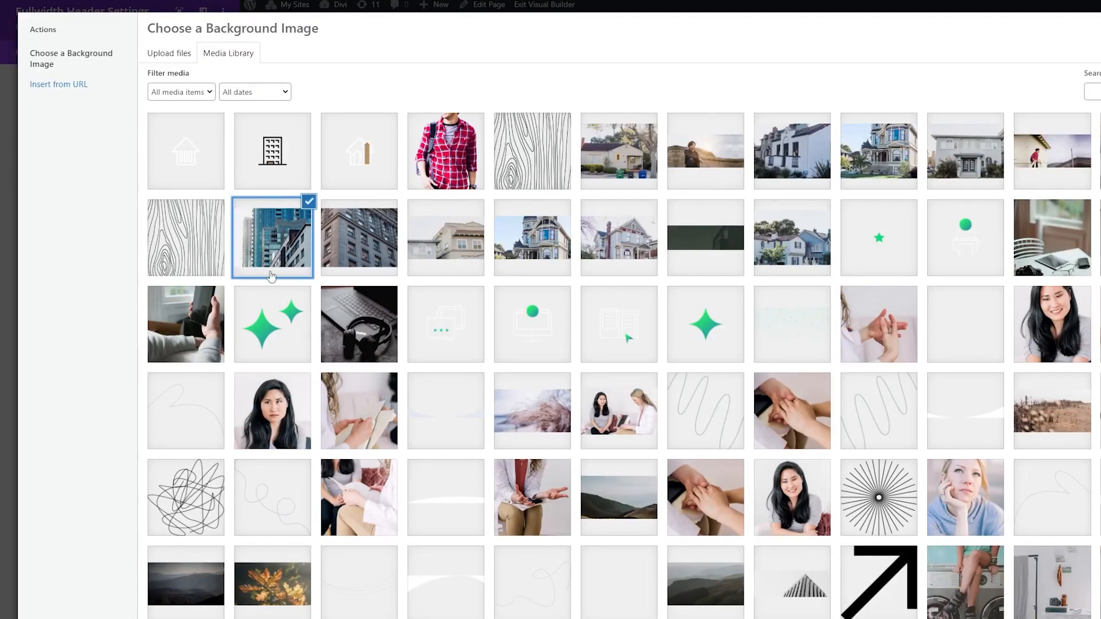
click(272, 237)
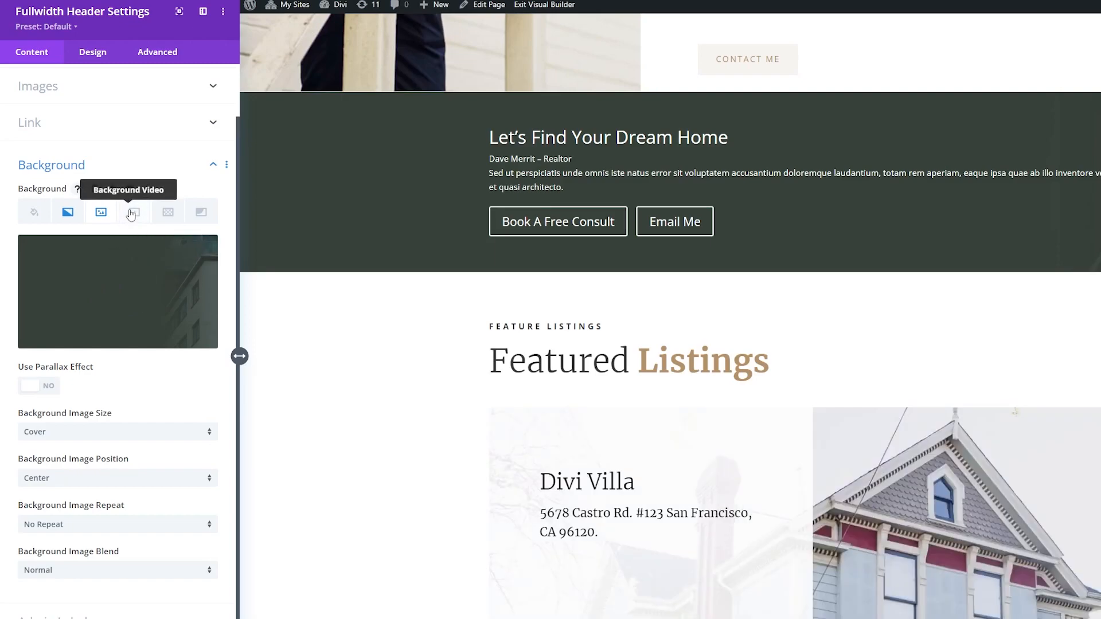
mouse_move(67, 212)
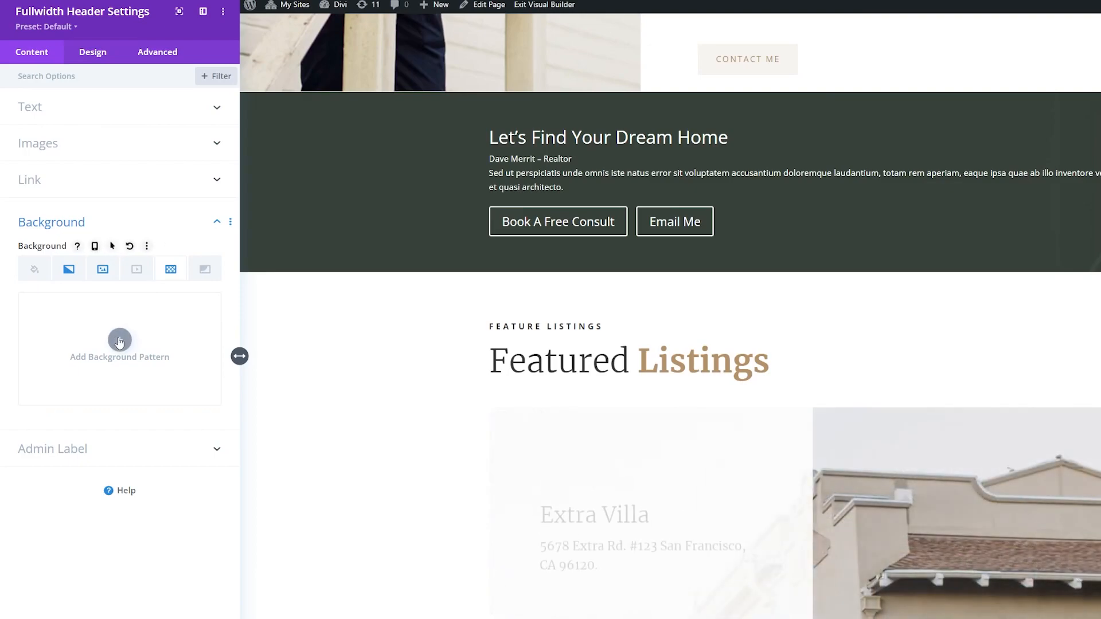
Add the Tufted background pattern with a subtle pattern colour
click(119, 348)
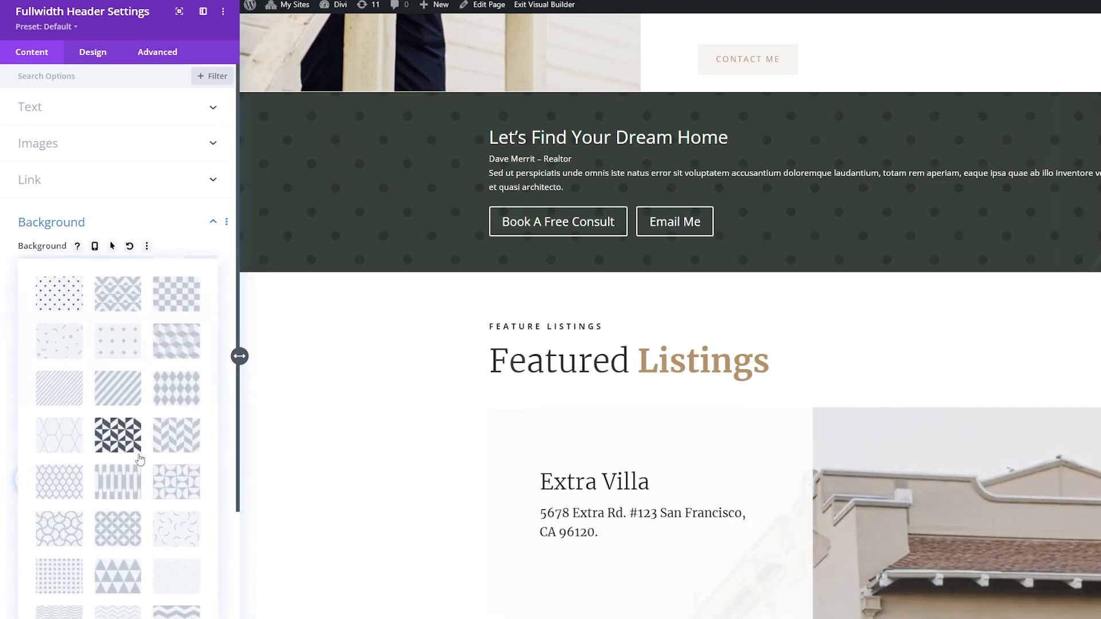
click(118, 435)
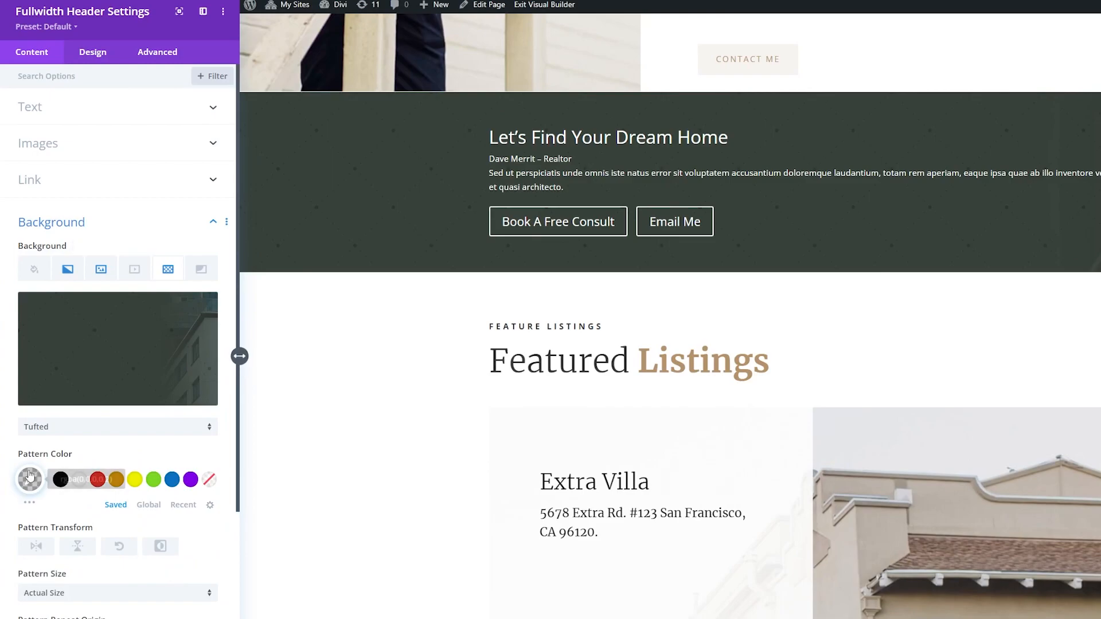
click(30, 479)
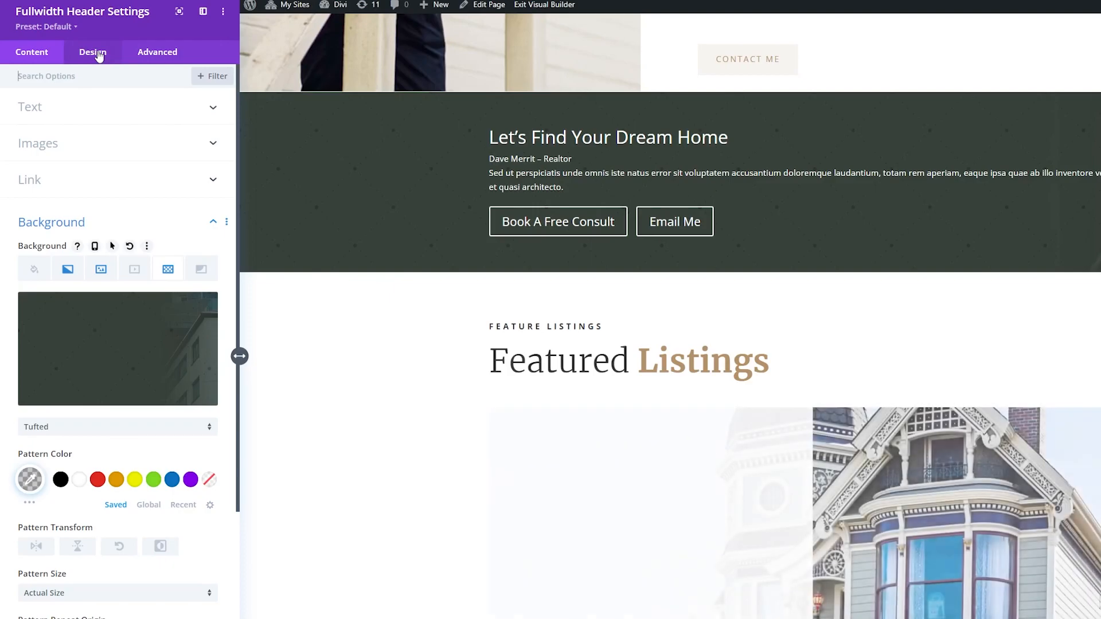
In Design > Layout, center the text and logo alignment and set Make Fullscreen to Yes
click(93, 52)
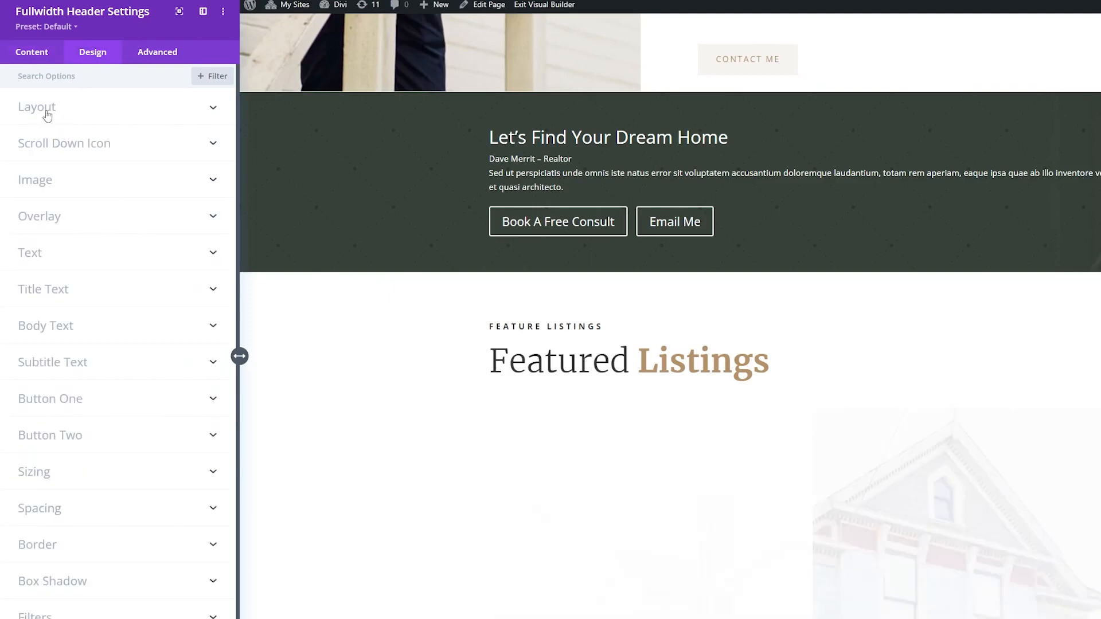
click(37, 107)
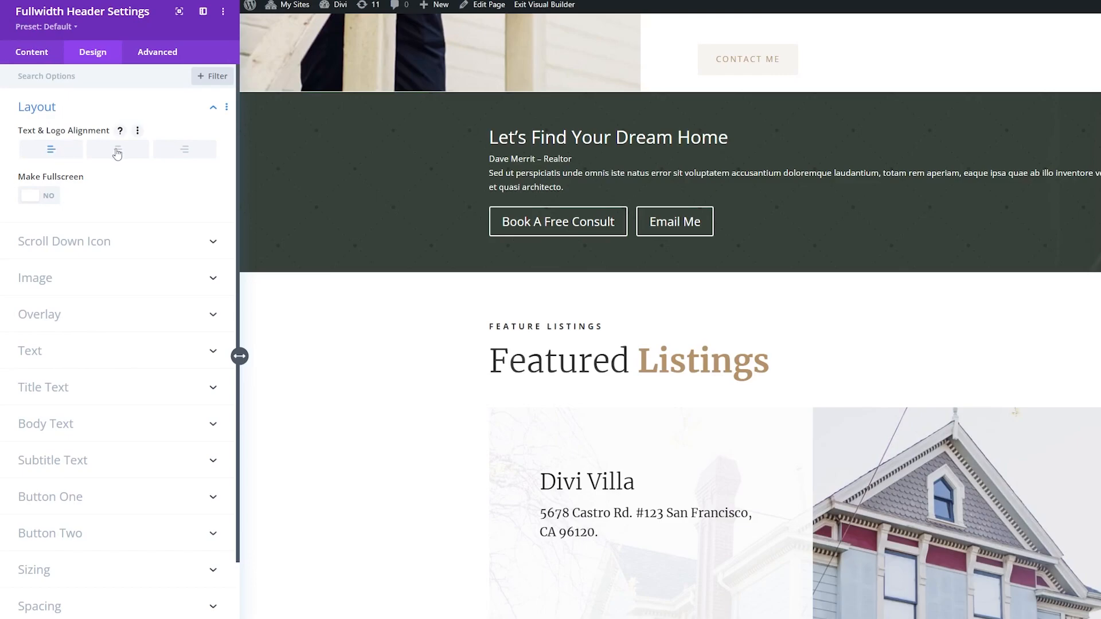
click(117, 149)
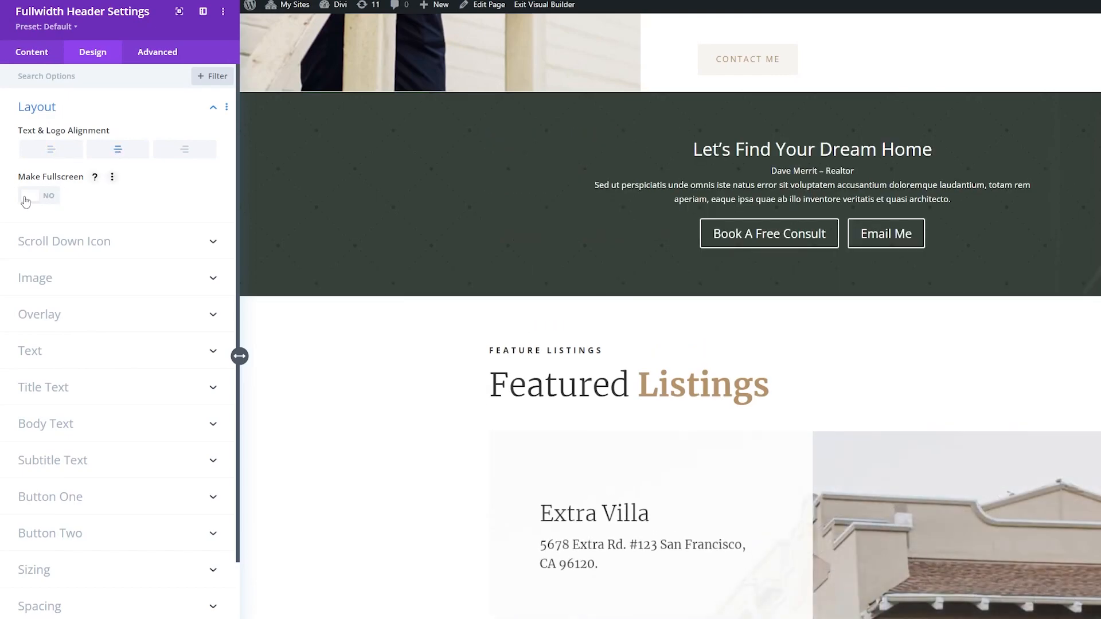
click(38, 195)
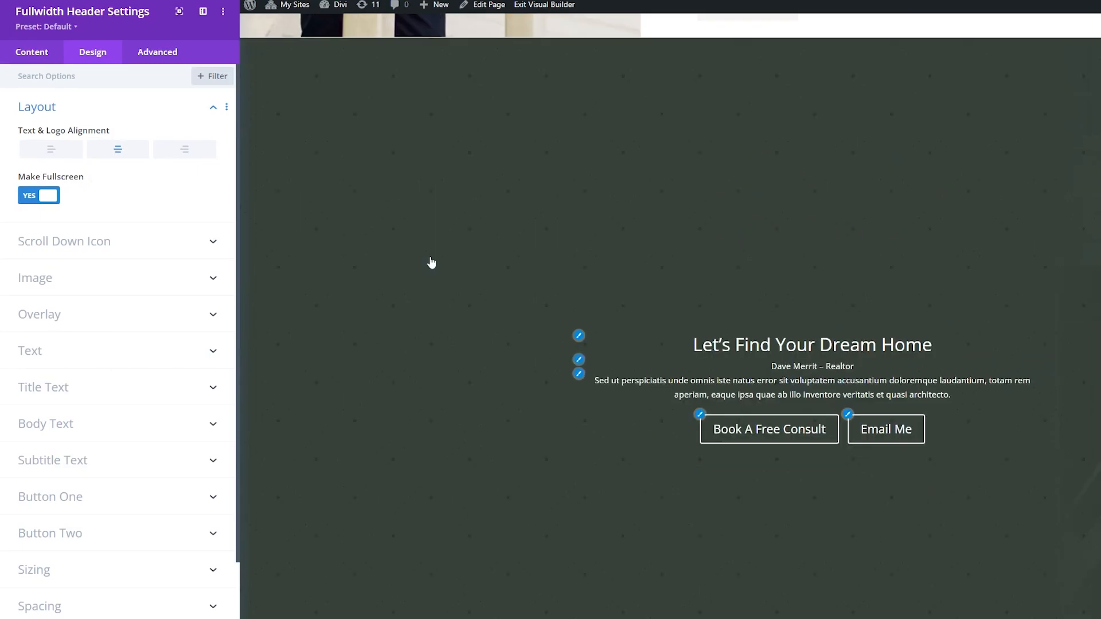
mouse_move(77, 230)
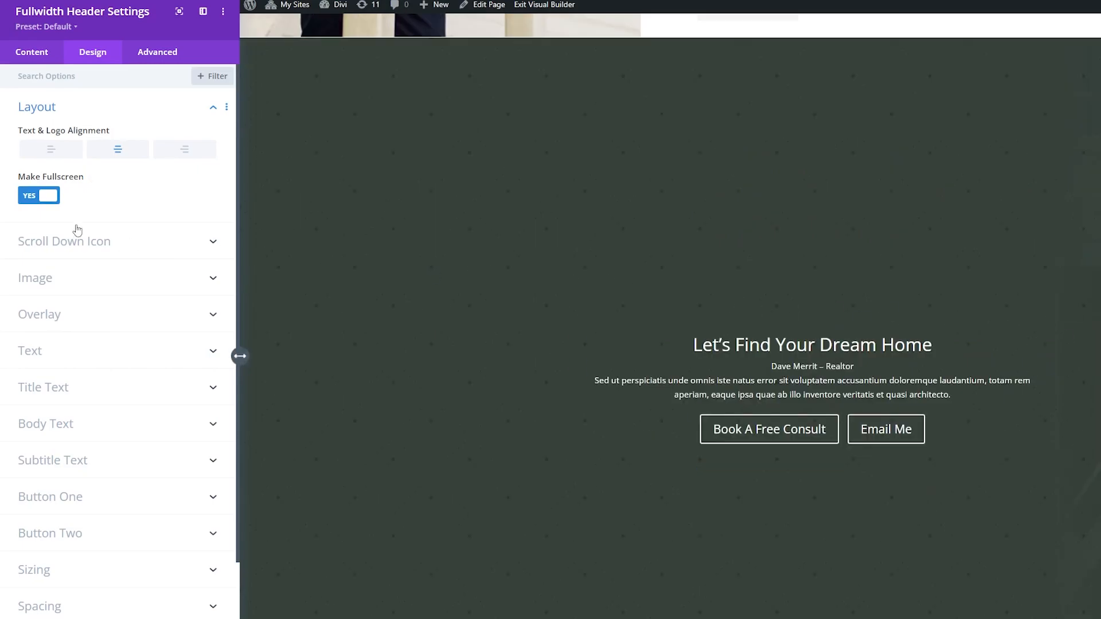
mouse_move(41, 390)
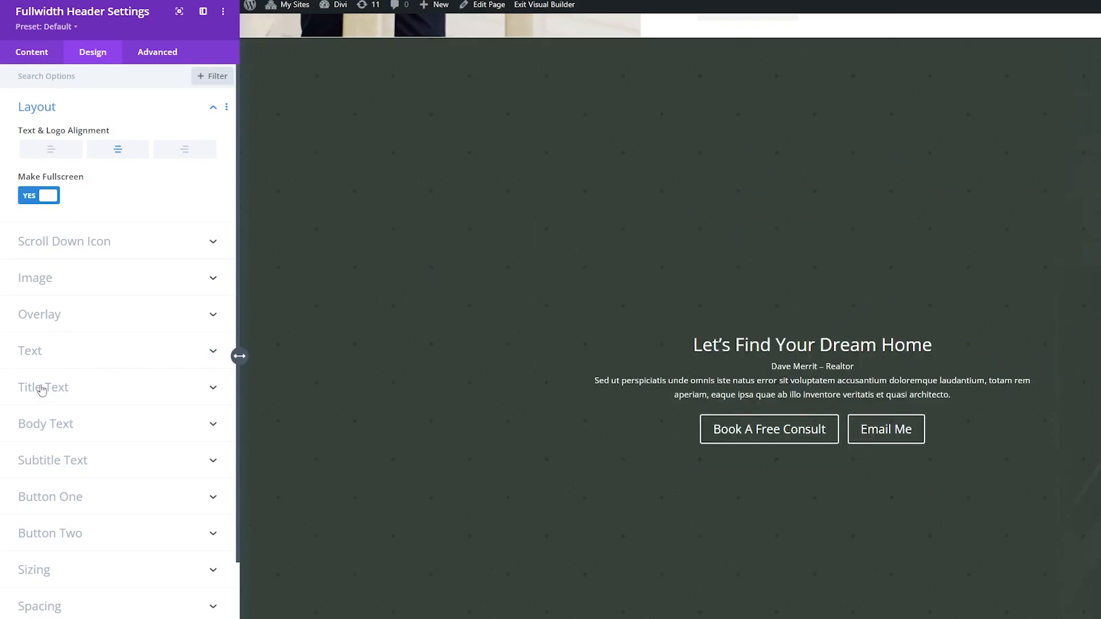
Give the title a serif font at 5rem text size
click(42, 387)
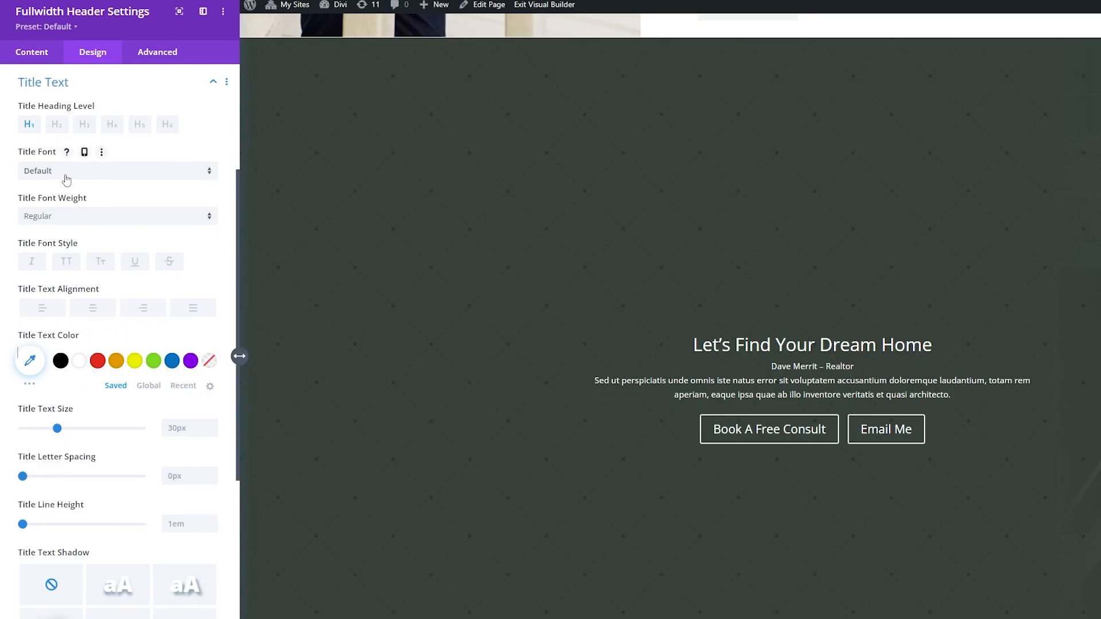
click(117, 171)
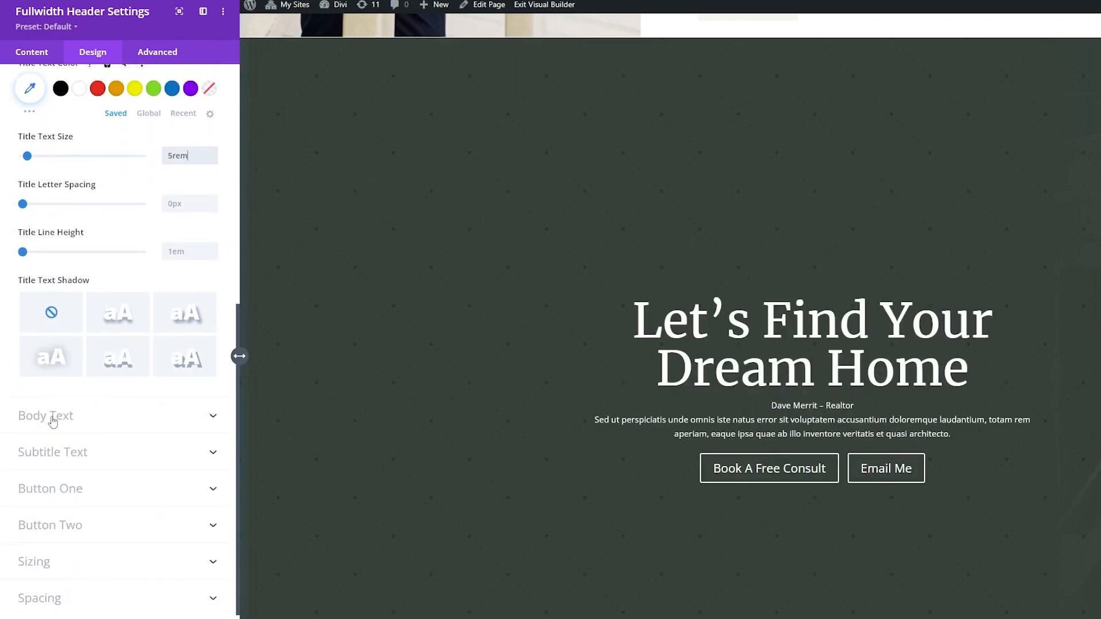
Set the body text to Open Sans, 16px size, with 2em line height
click(45, 415)
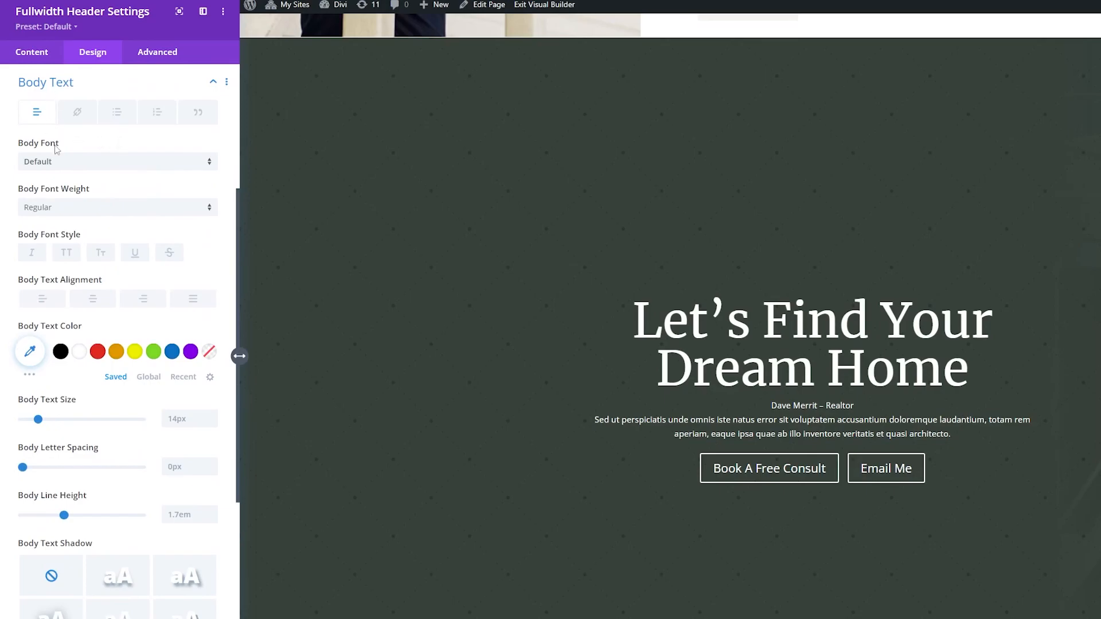
click(117, 161)
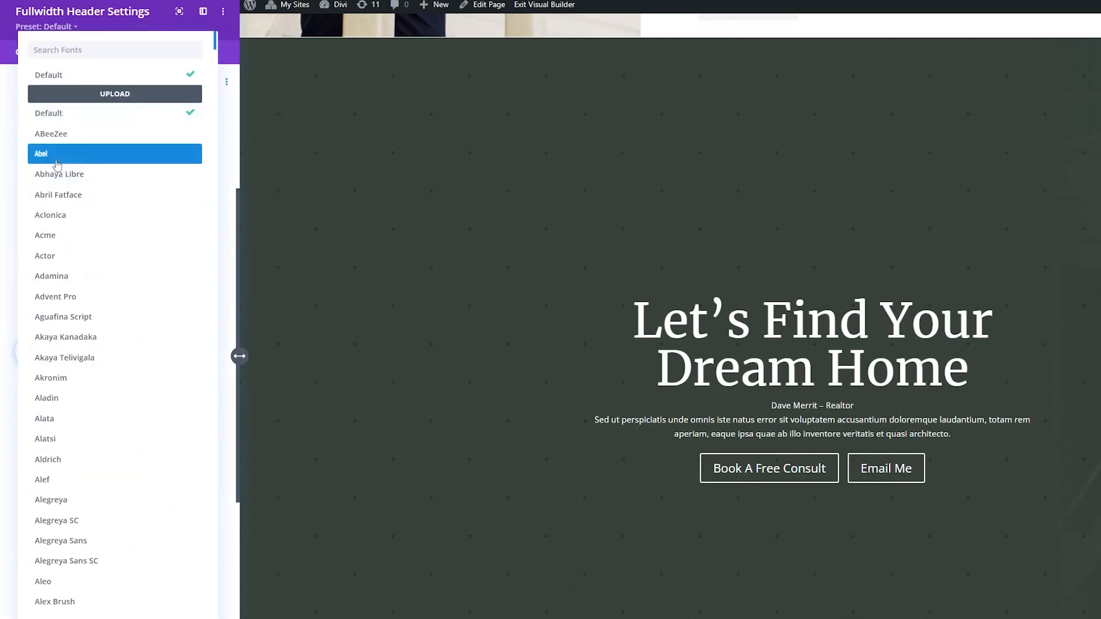
text(open)
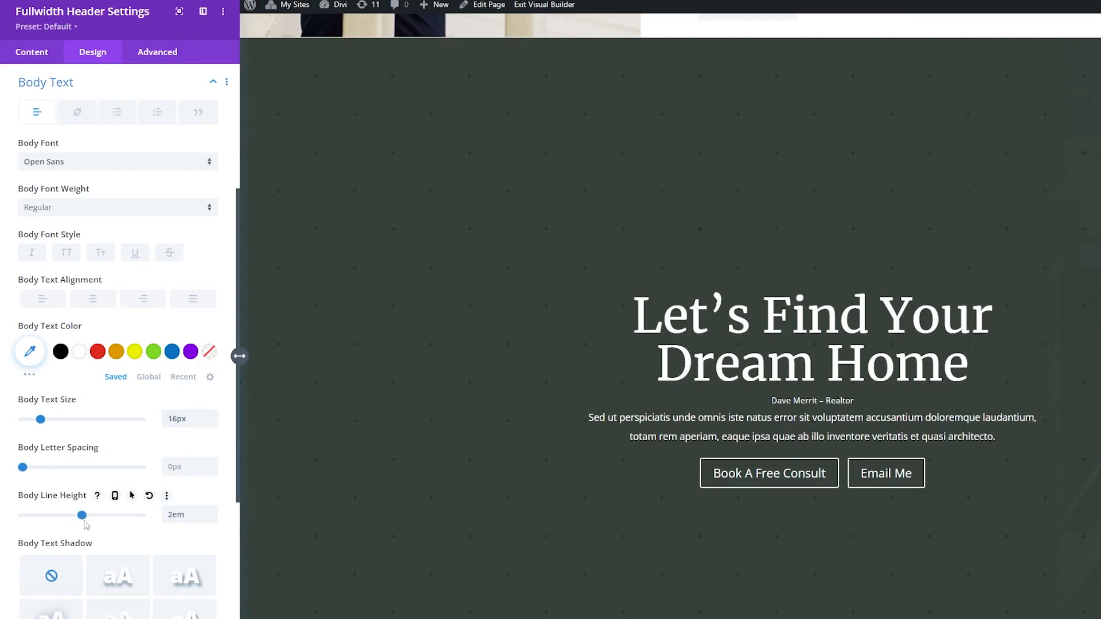
scroll(down, 3)
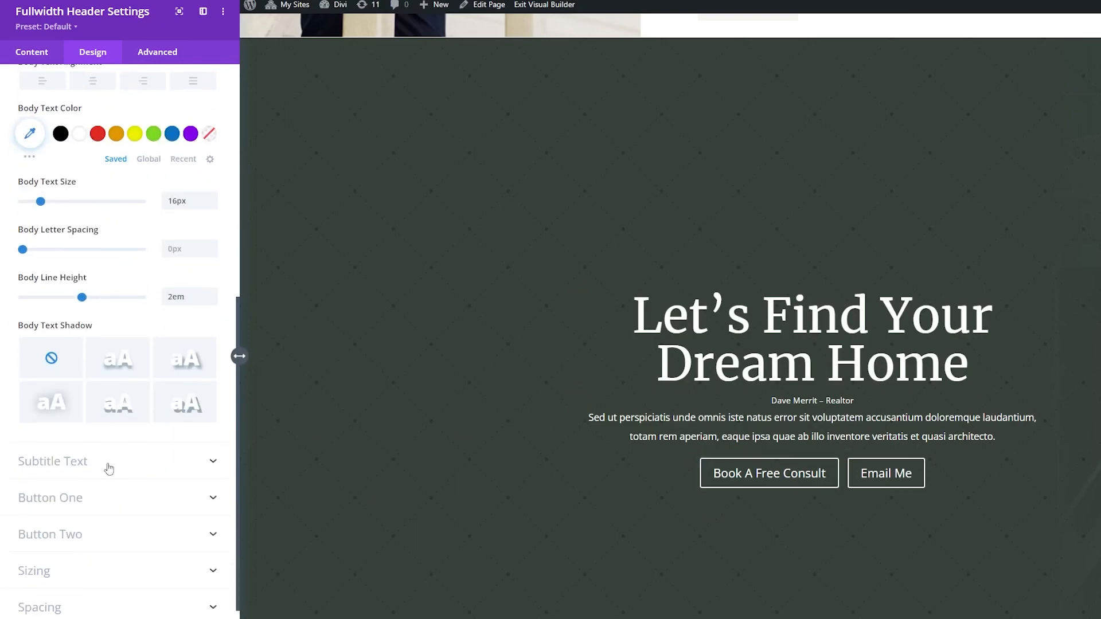
Style the subtitle in bold uppercase Open Sans, tan colour, 3px letter spacing
click(53, 461)
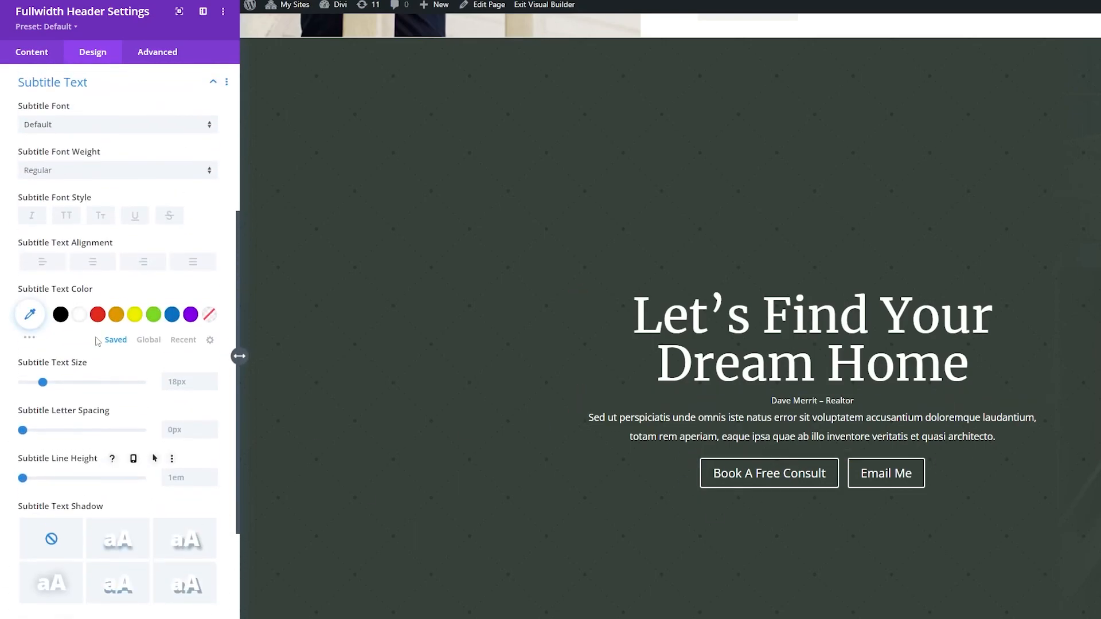
click(117, 124)
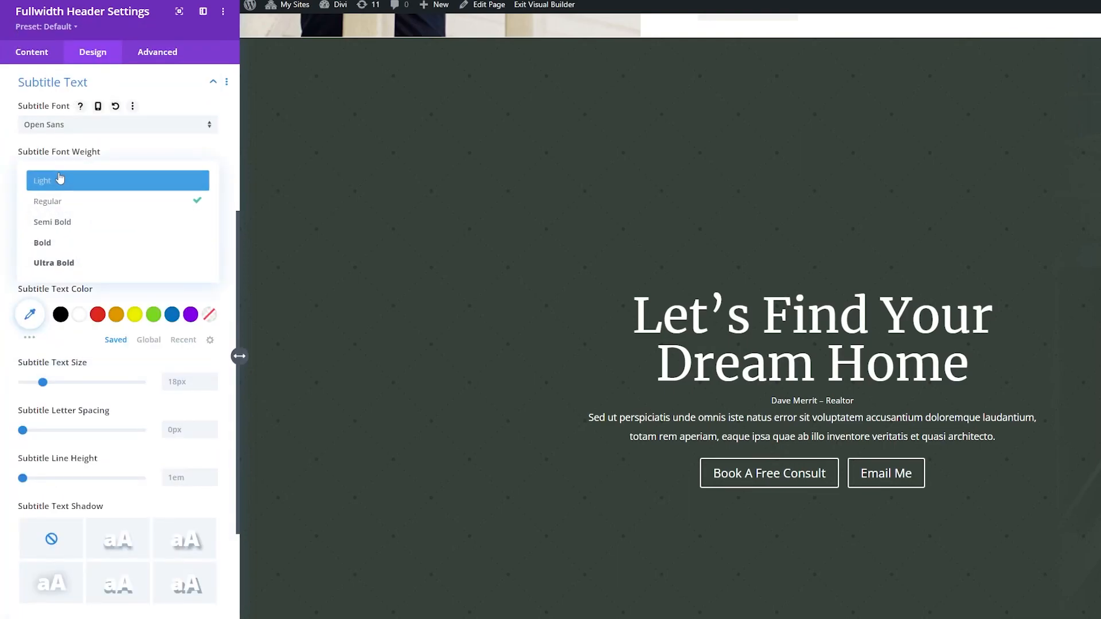
click(41, 242)
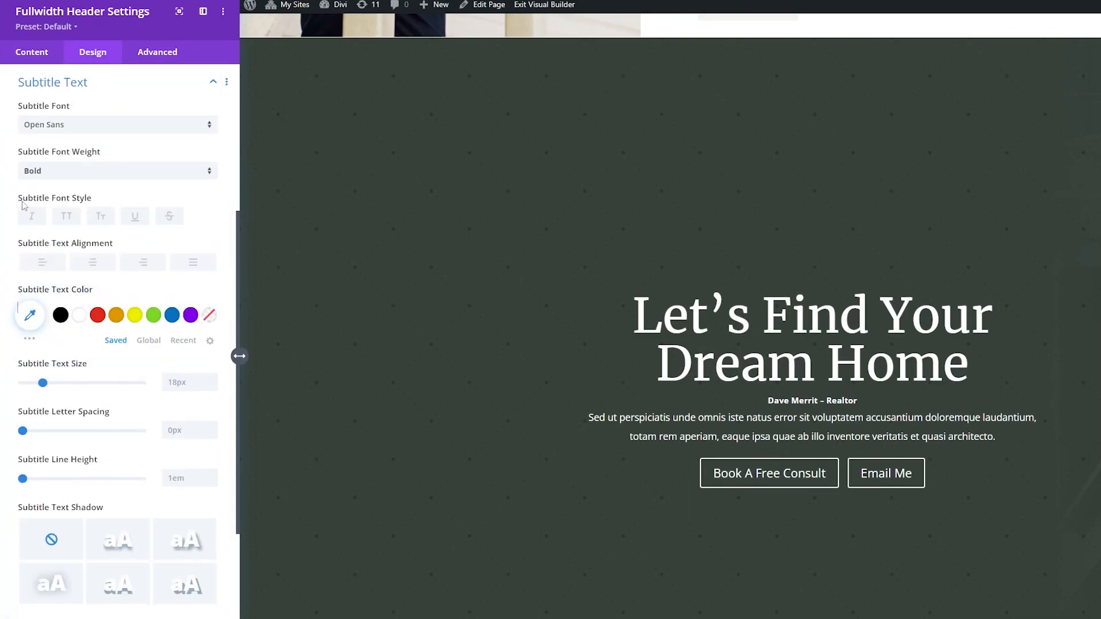
click(66, 216)
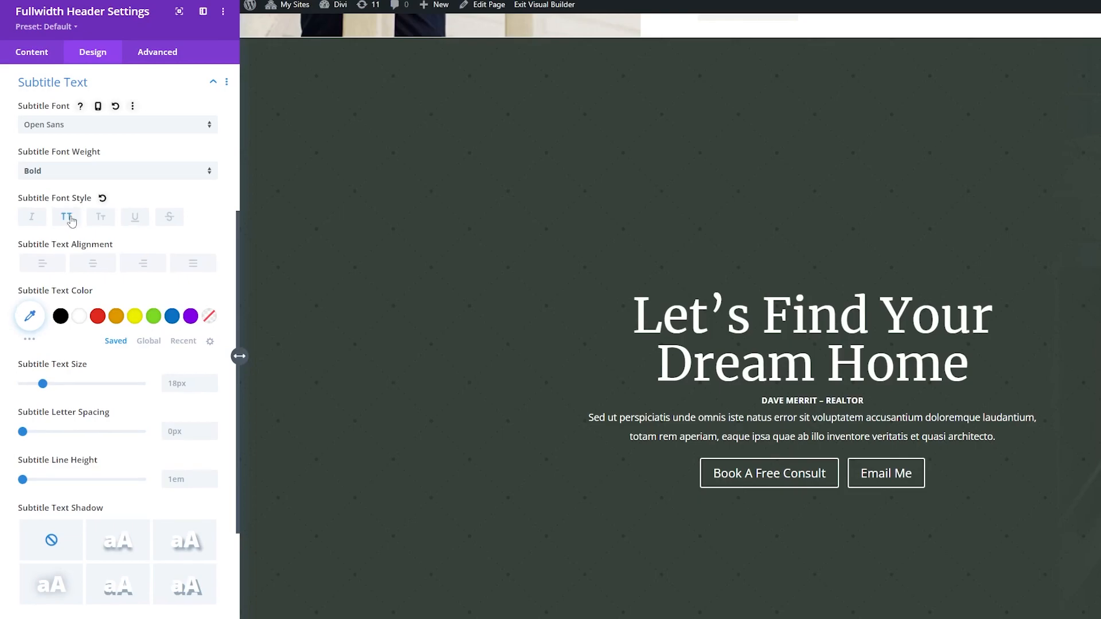
mouse_move(31, 316)
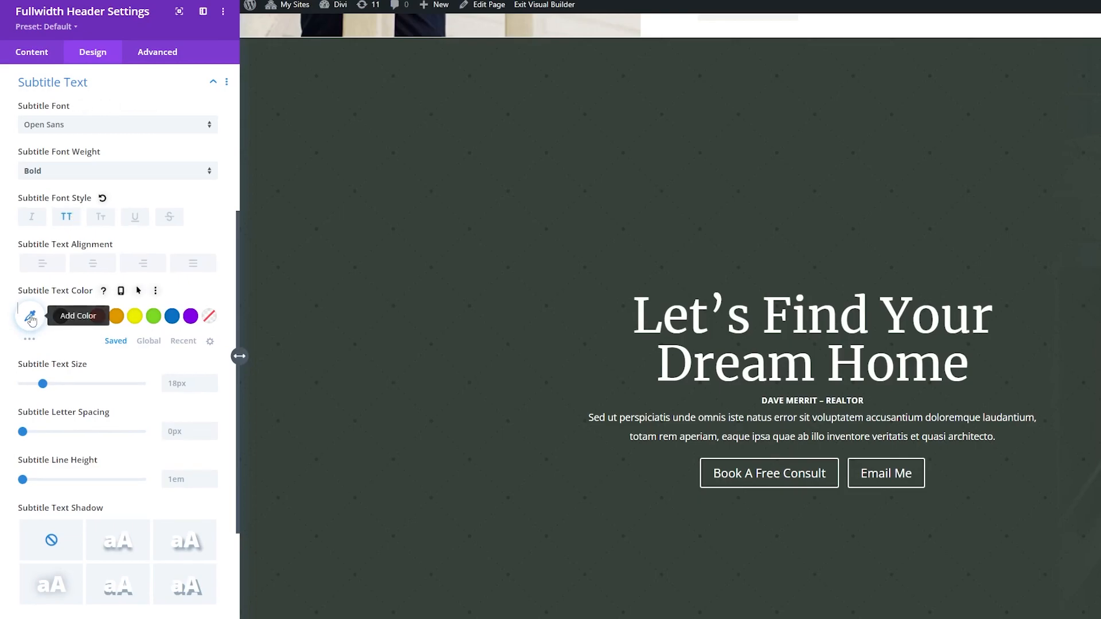
click(30, 319)
text(#b4926b)
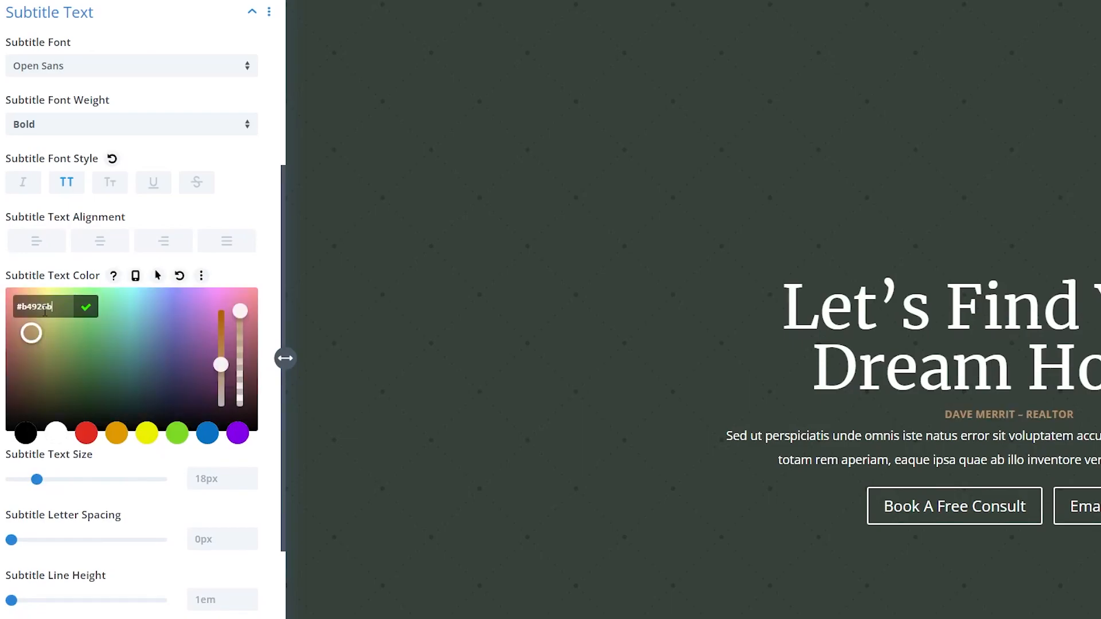
click(85, 306)
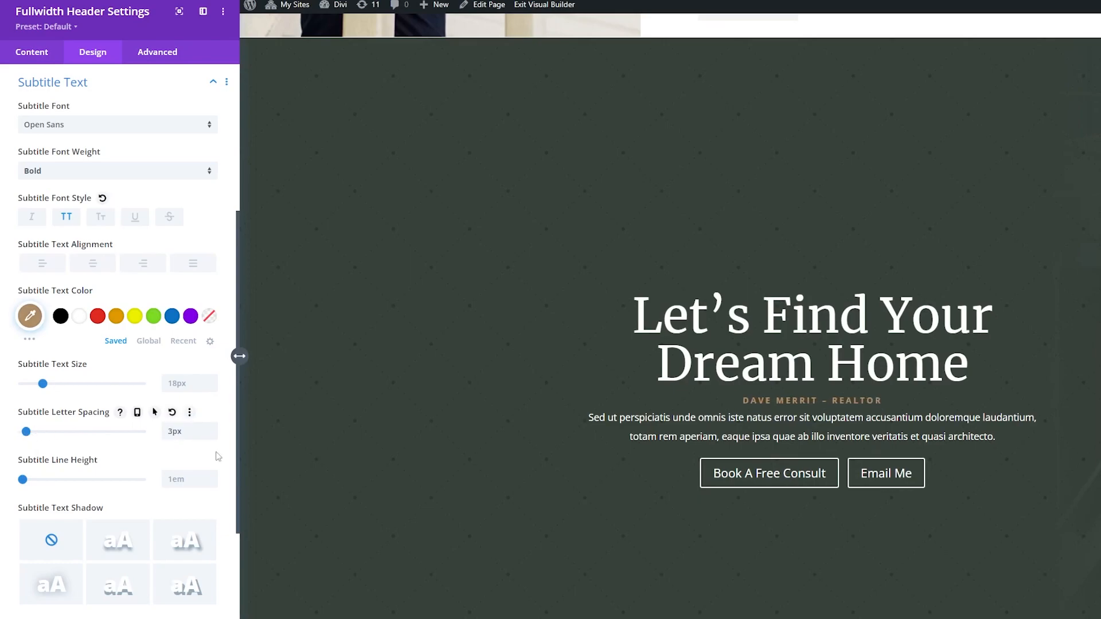
Style Book A Free Consult with hover-only icon, 10px top/bottom and 25px left padding
scroll(down, 3)
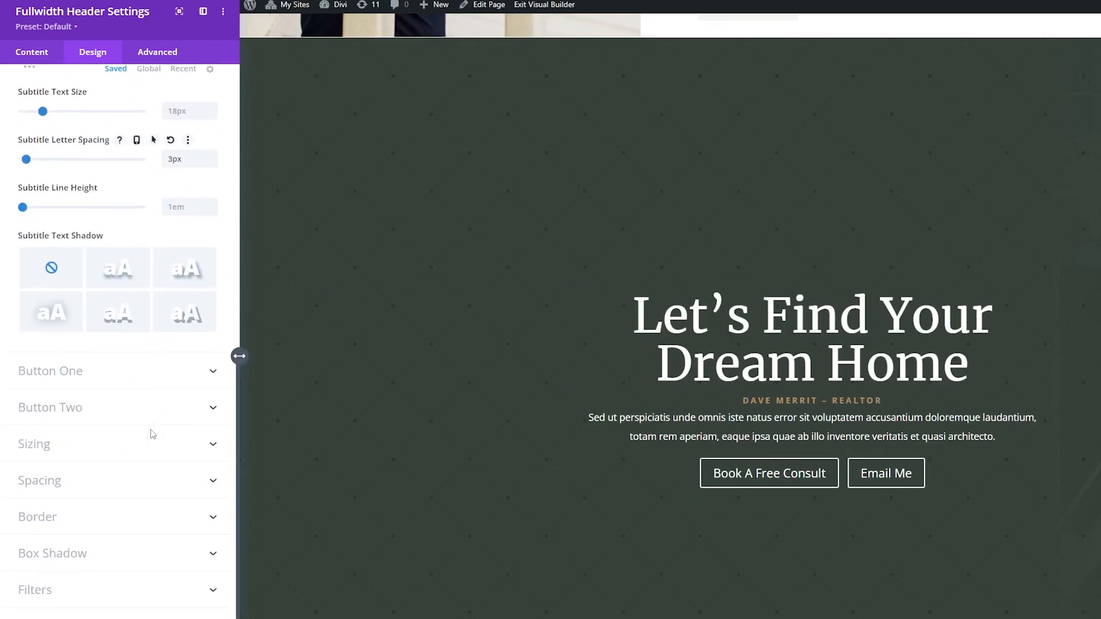
mouse_move(88, 341)
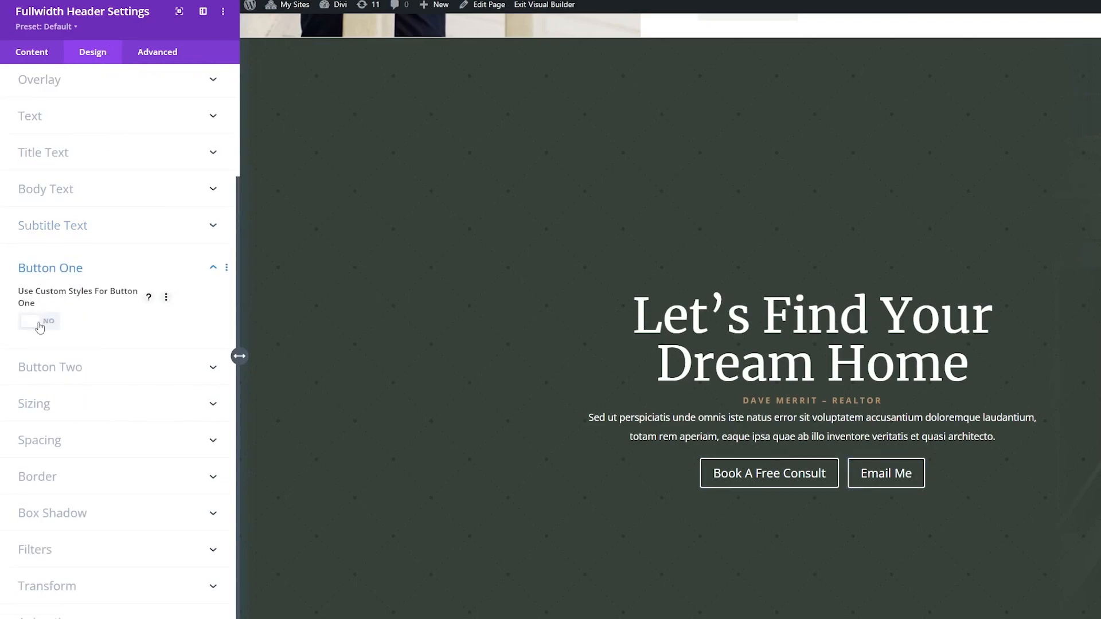
click(39, 321)
text(#b4926b)
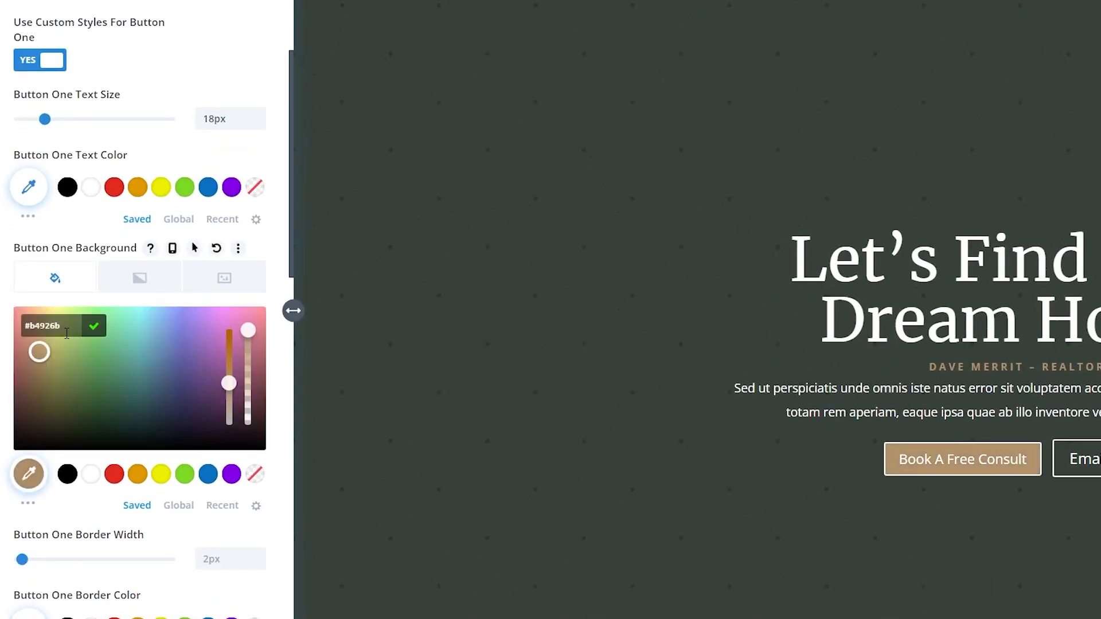
scroll(up, 3)
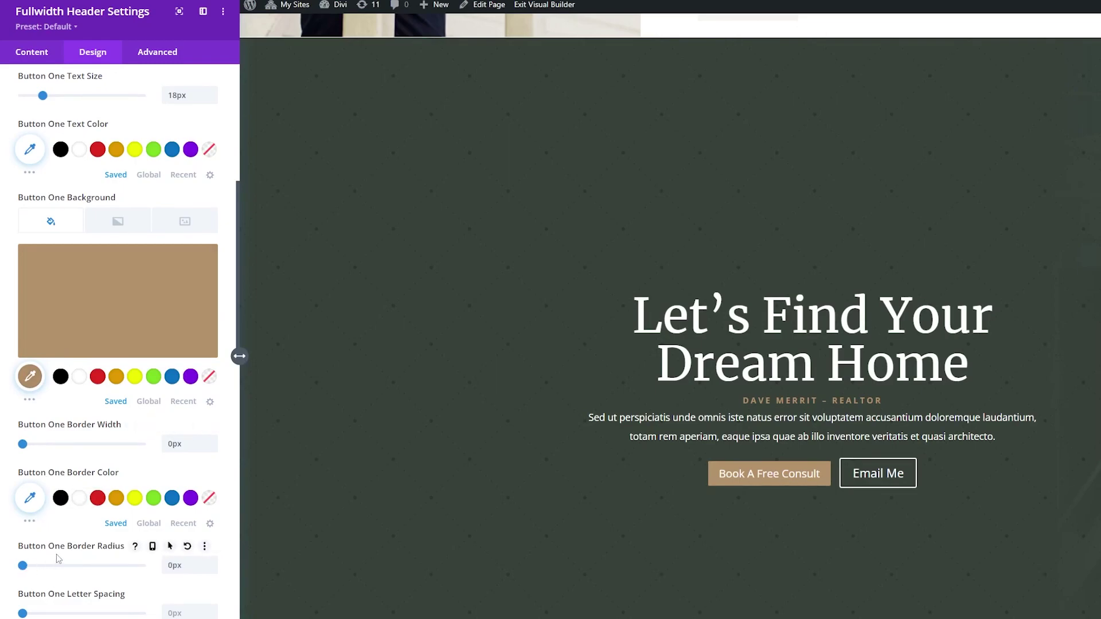
scroll(up, 3)
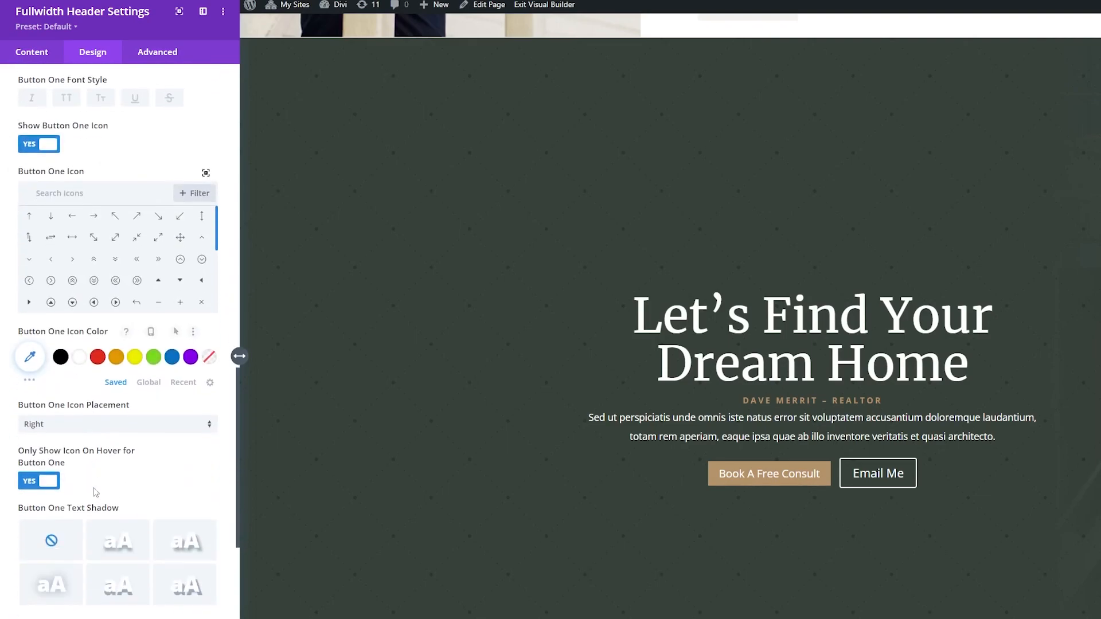
scroll(down, 3)
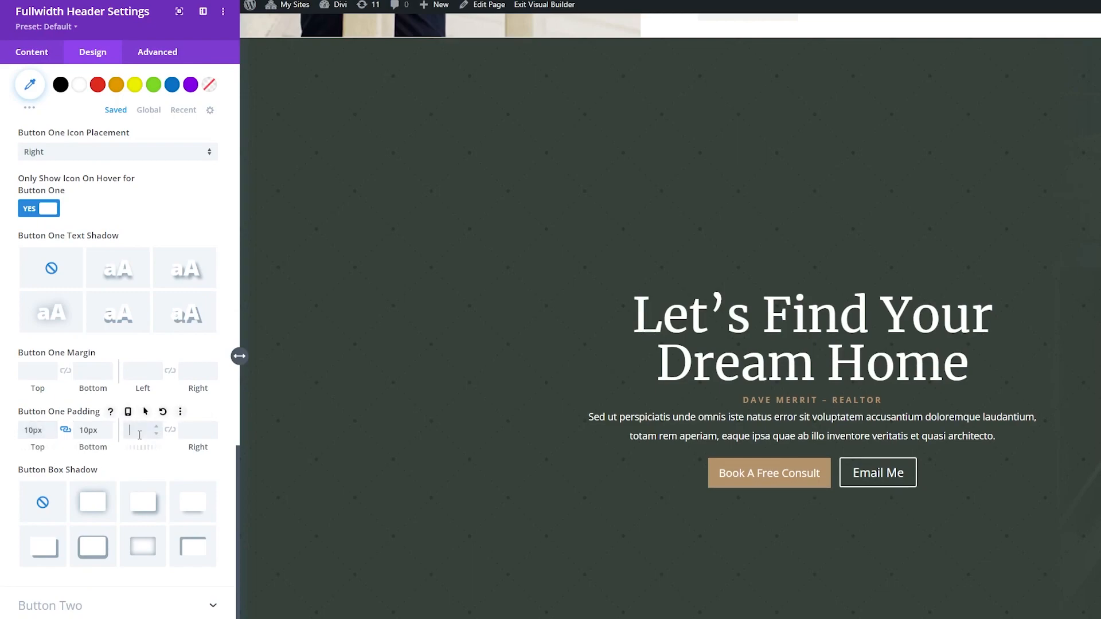
text(25px)
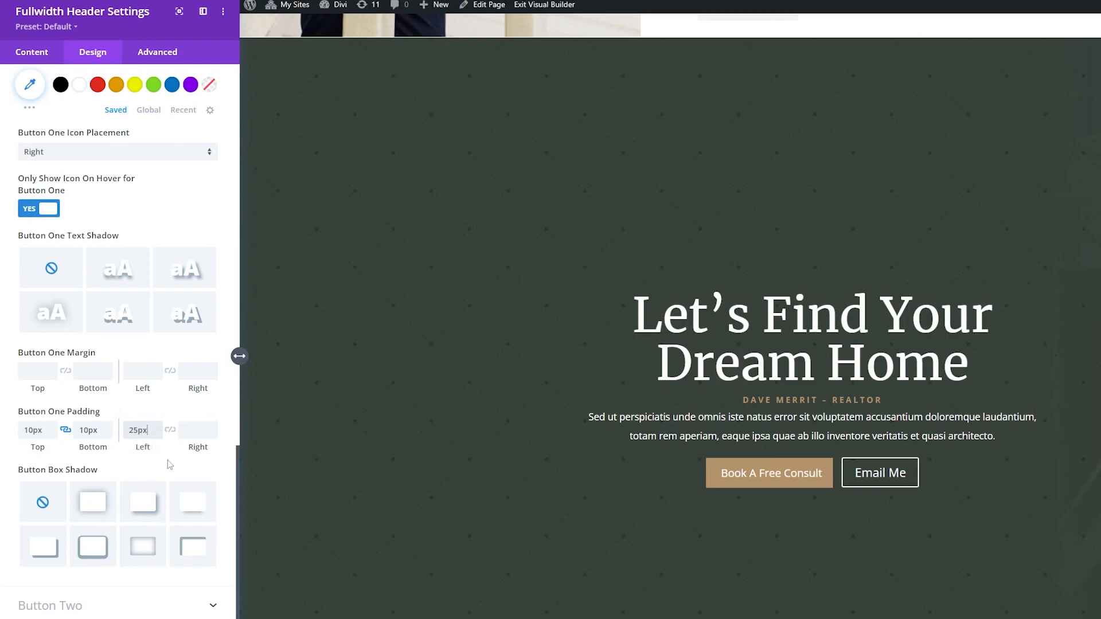
scroll(down, 3)
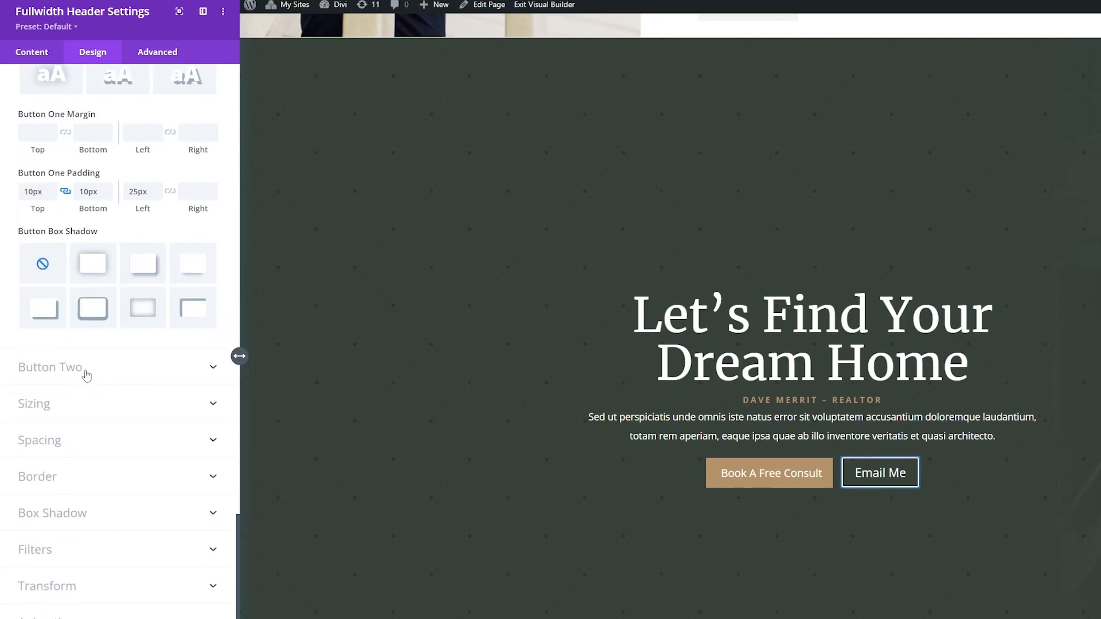
Give the Email Me button custom styles: 1px border, new border color, 0px radius
click(50, 366)
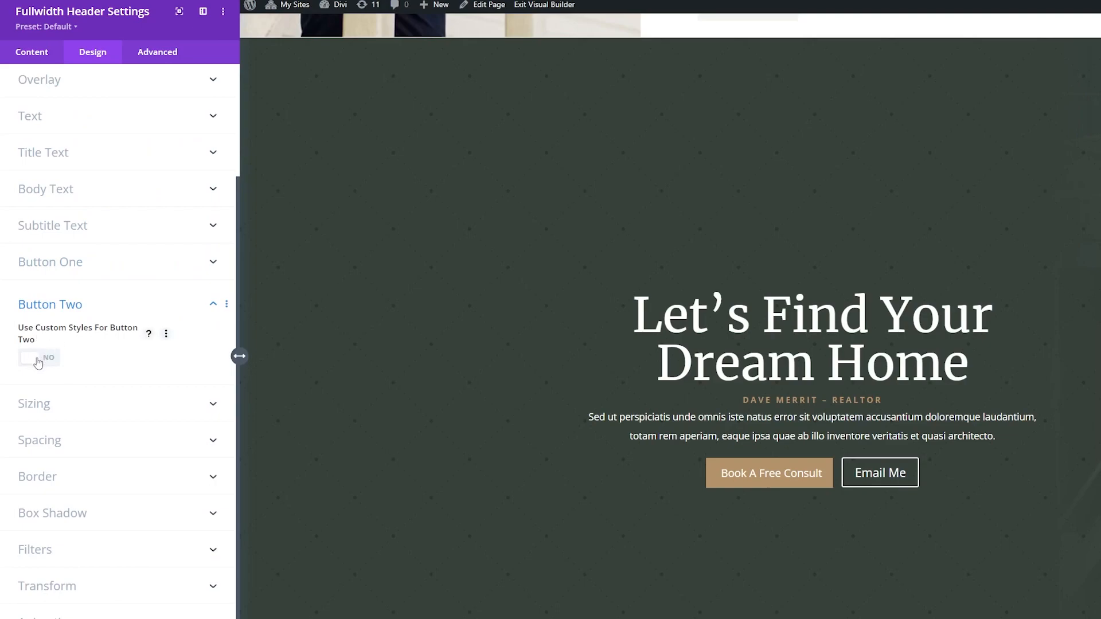
click(38, 357)
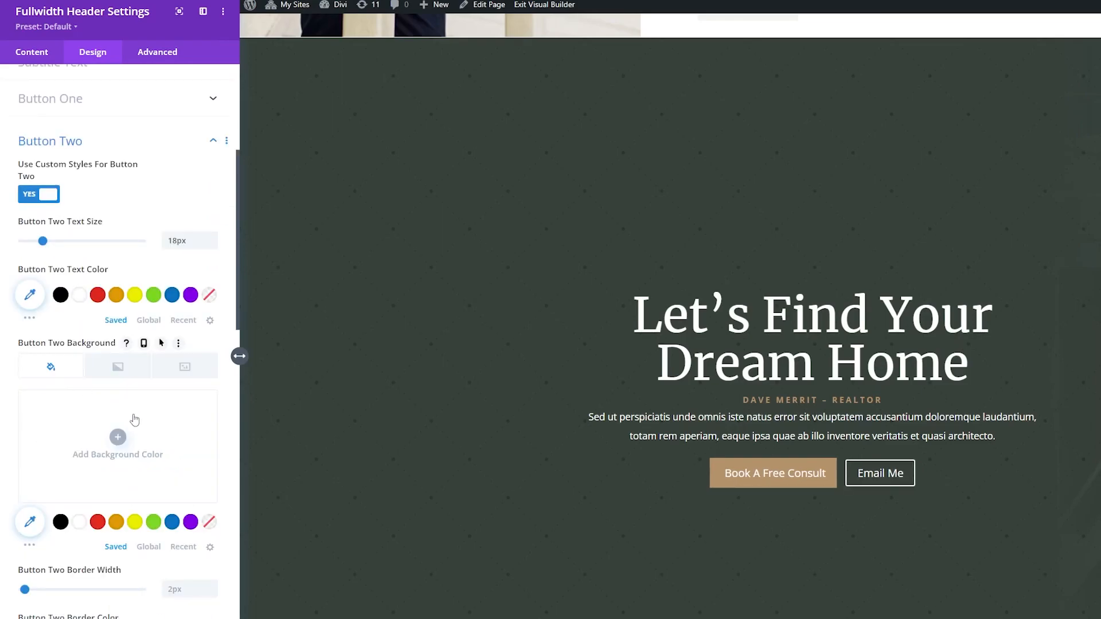
scroll(down, 3)
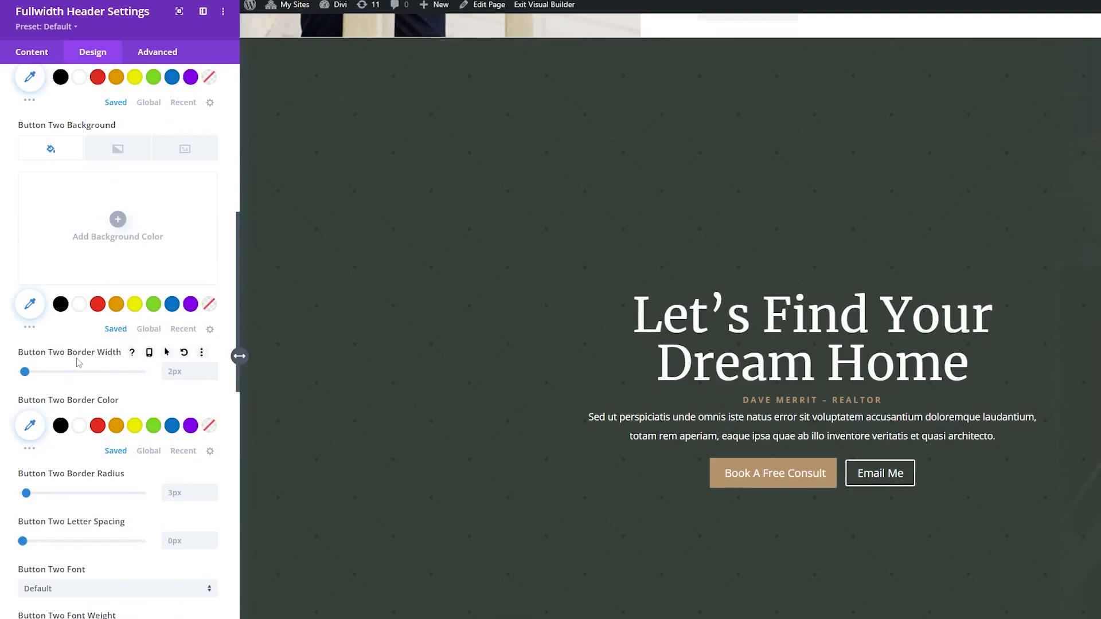
click(30, 425)
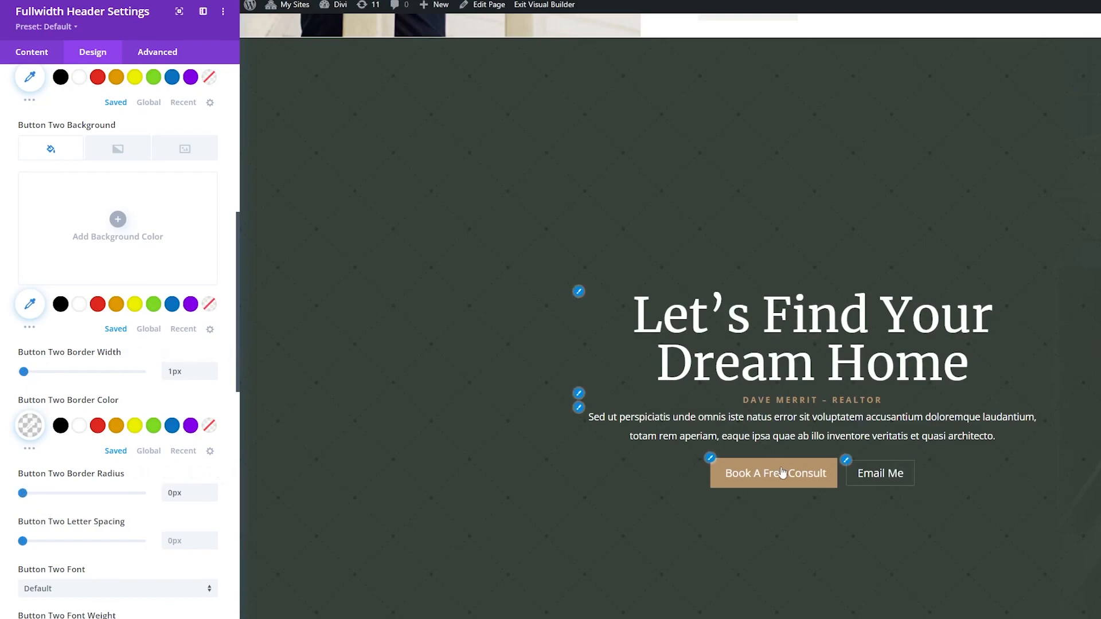
scroll(down, 3)
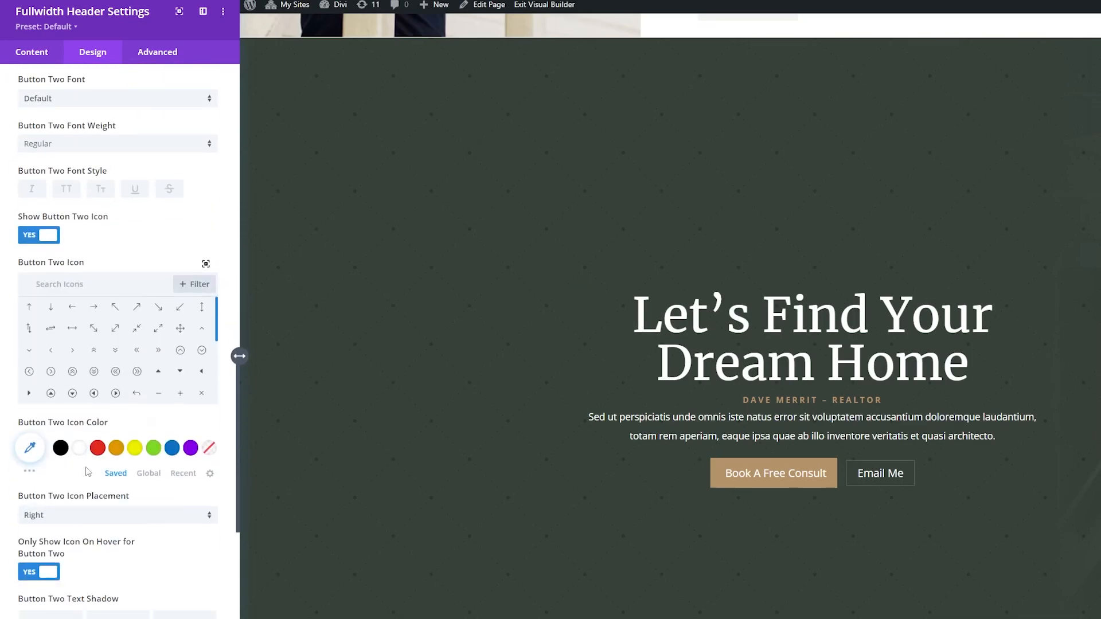
scroll(down, 3)
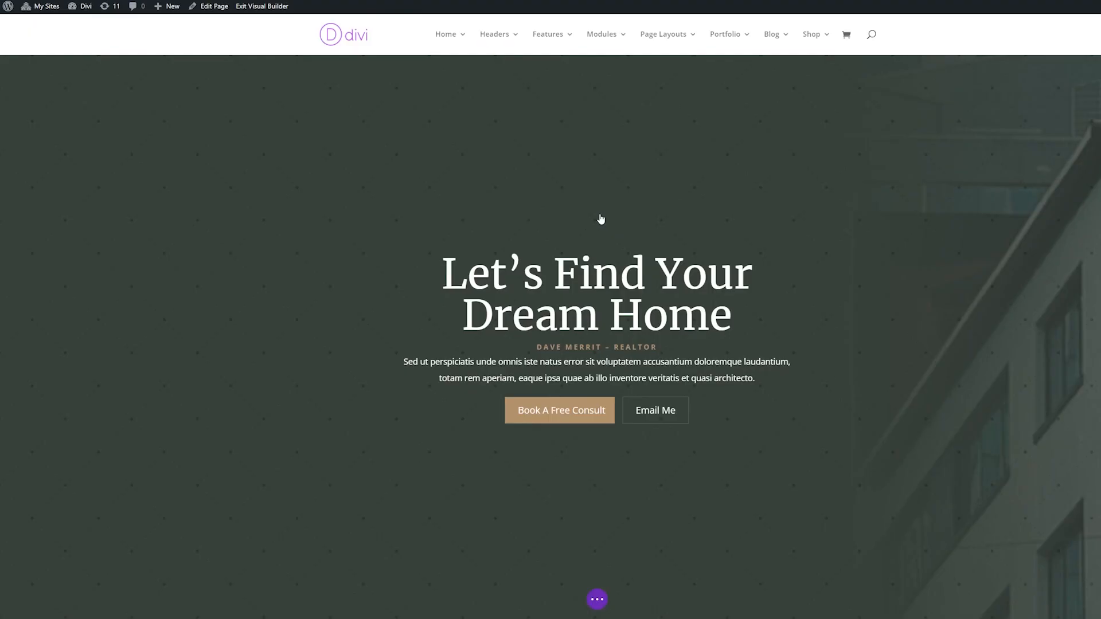
mouse_move(381, 111)
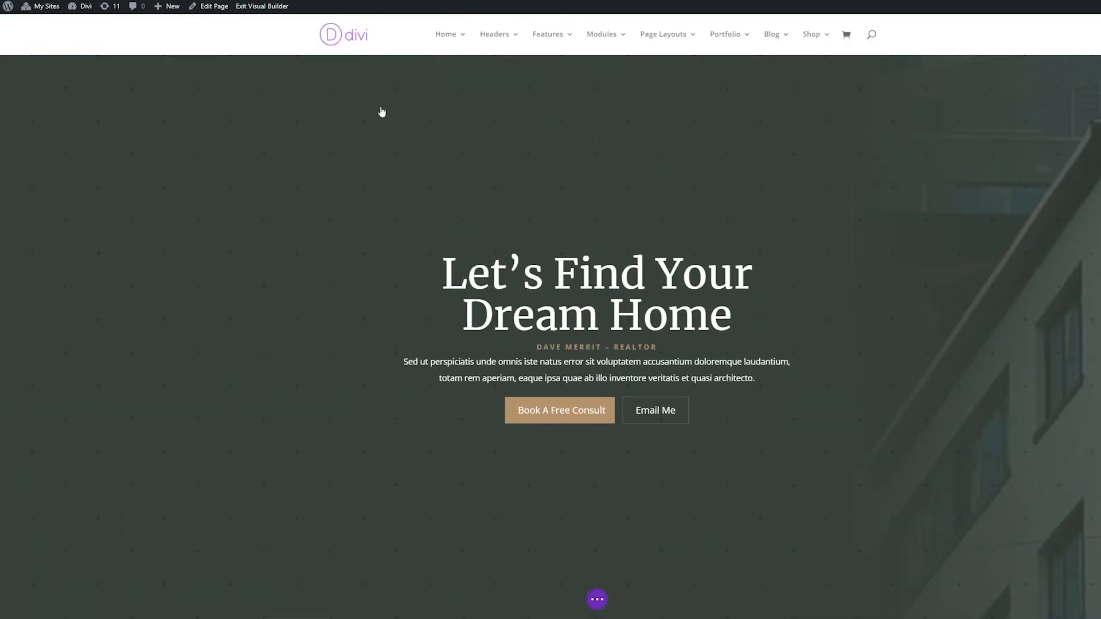
Open the page settings bar, then save and exit the Visual Builder
click(596, 598)
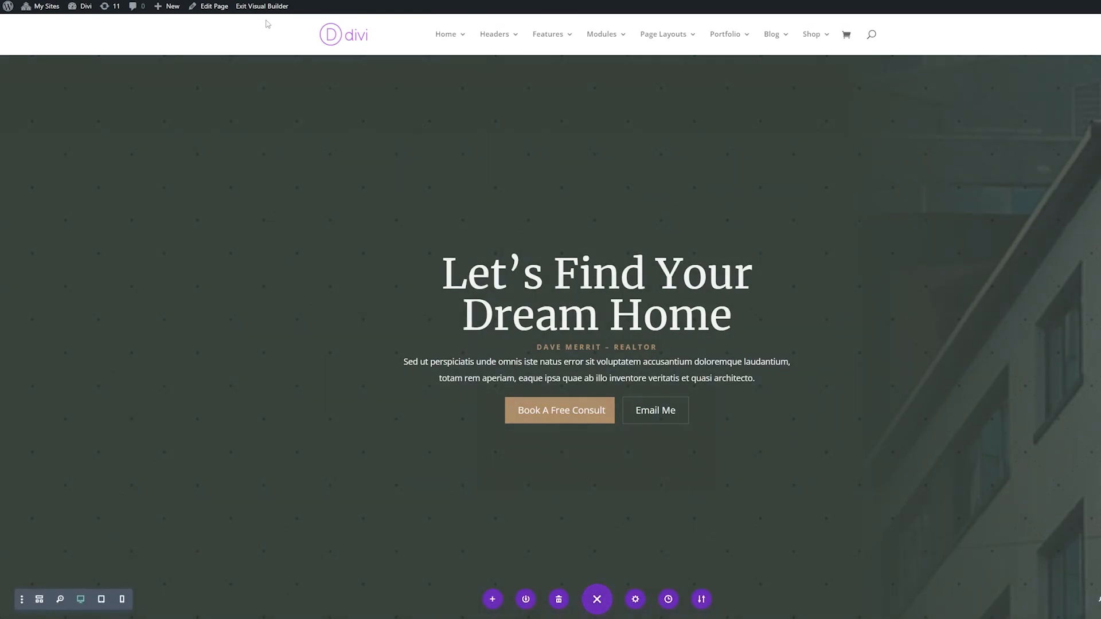
click(261, 6)
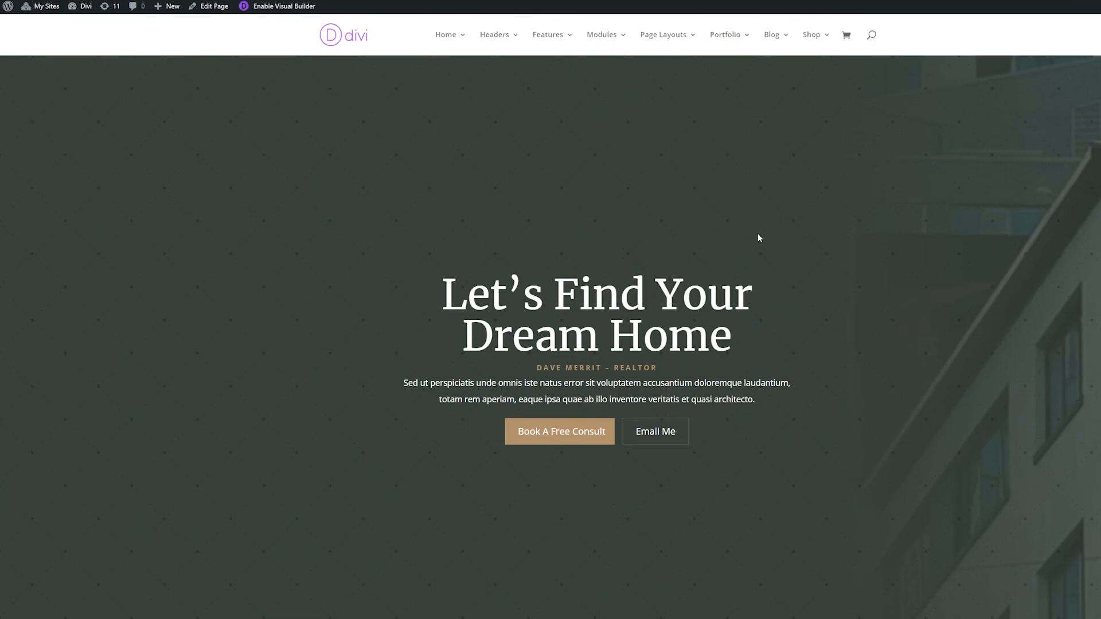
scroll(down, 3)
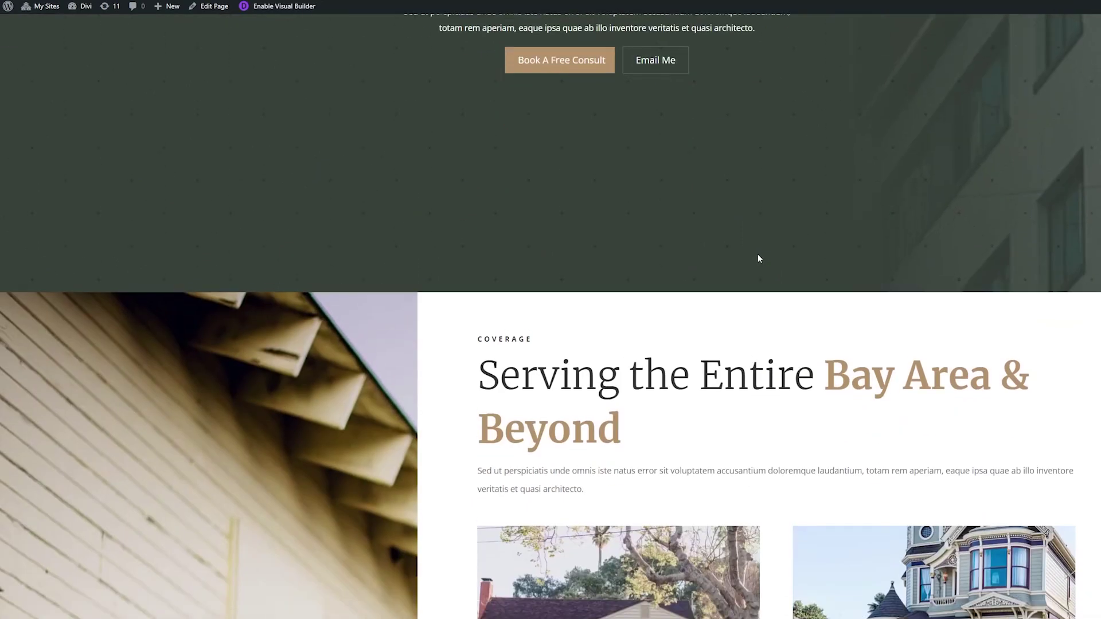
scroll(down, 3)
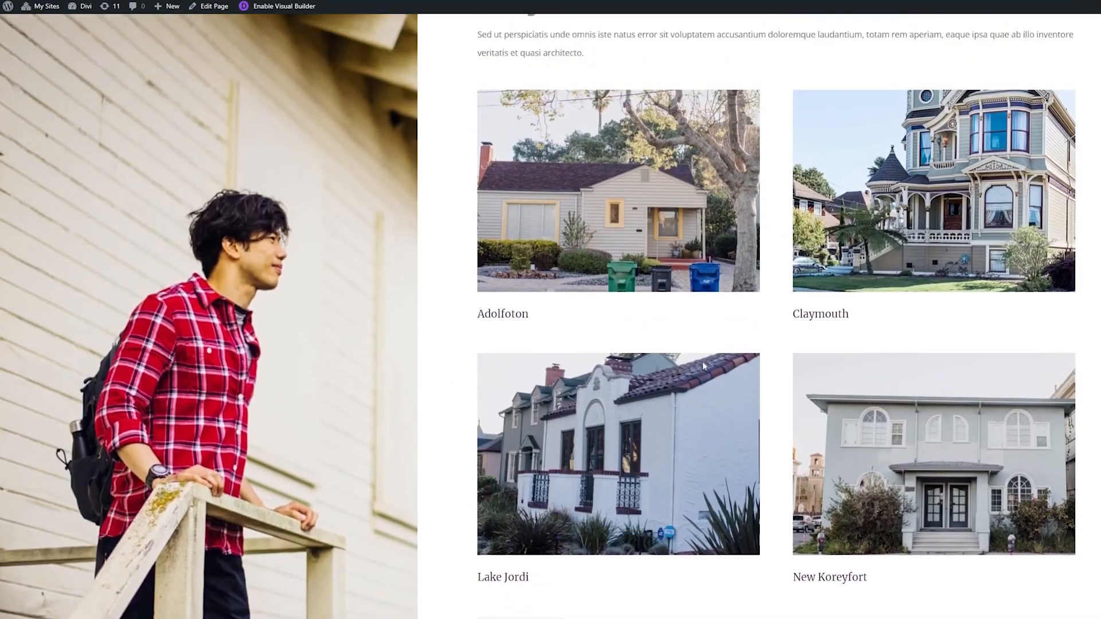
scroll(up, 3)
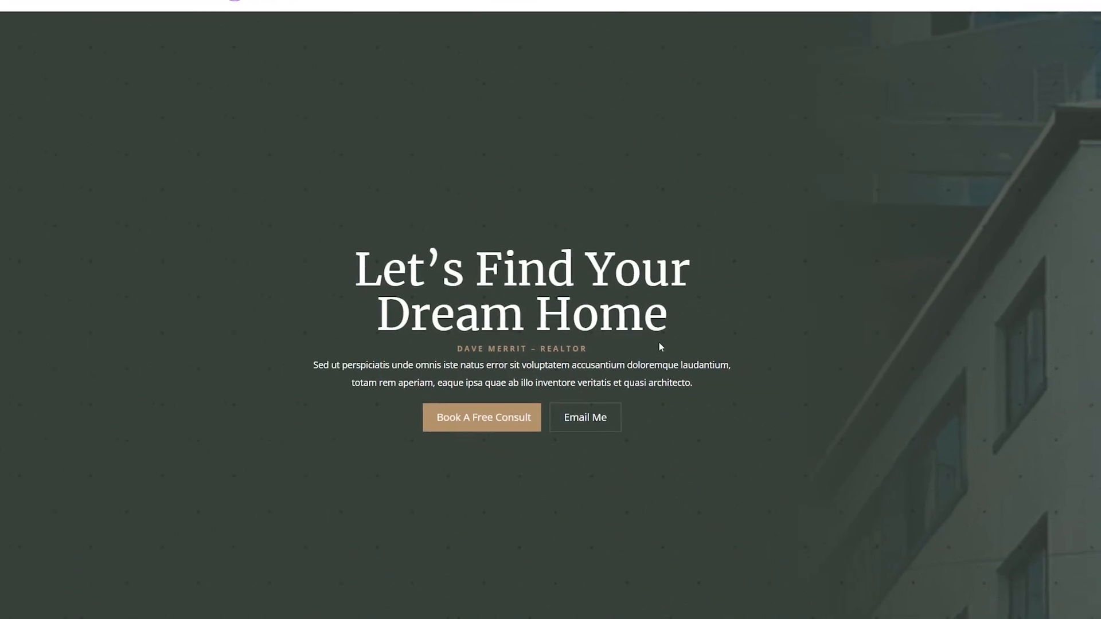
scroll(up, 3)
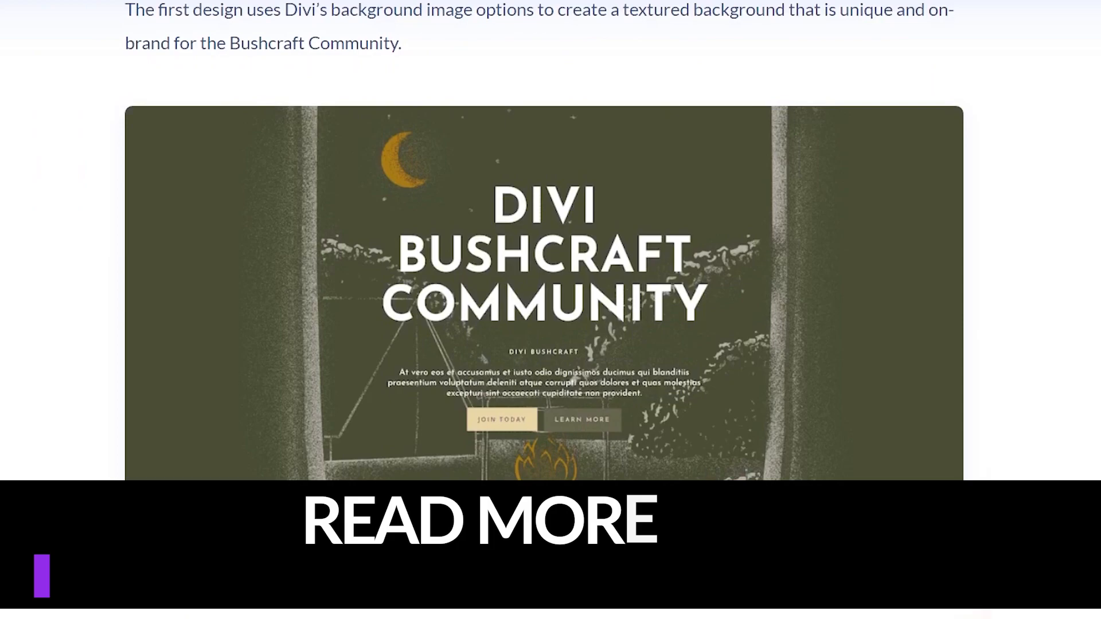
scroll(down, 3)
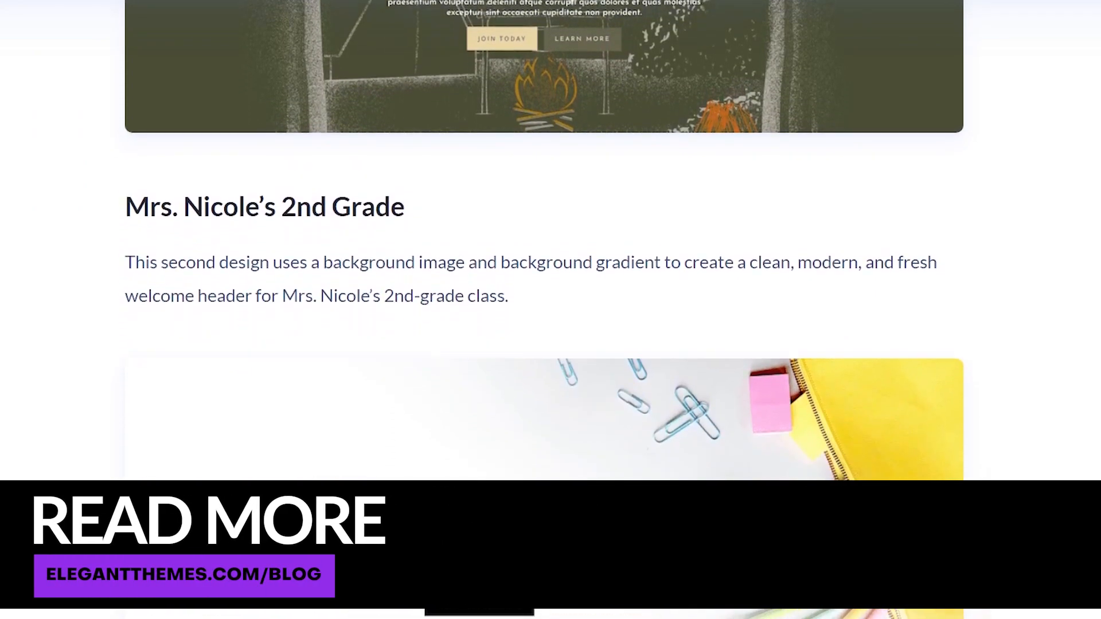
scroll(down, 3)
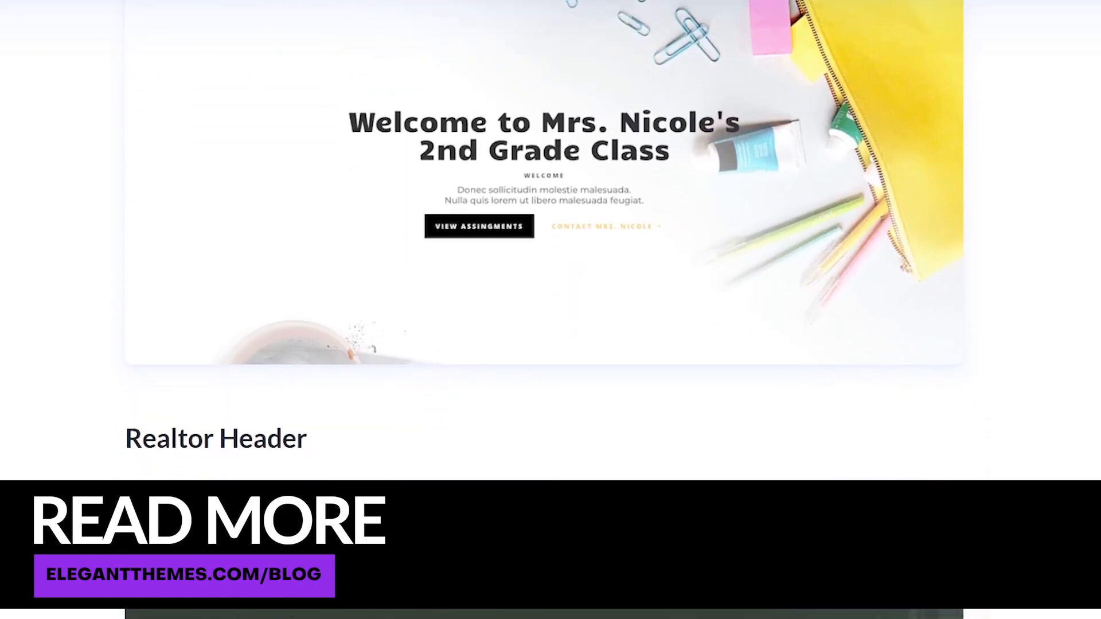
scroll(down, 3)
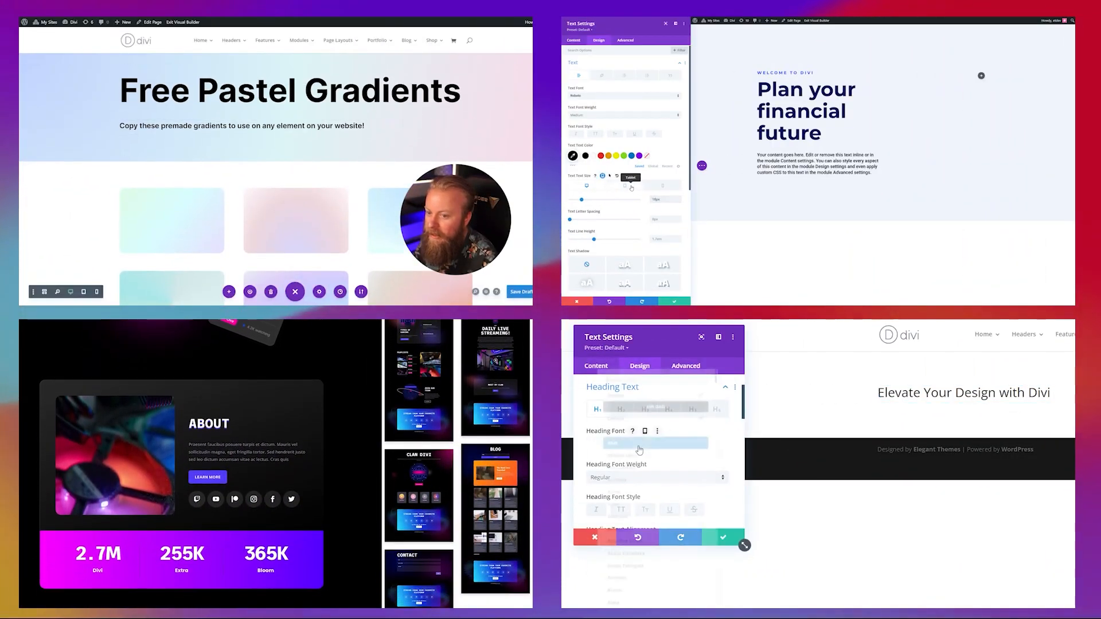
text(robo)
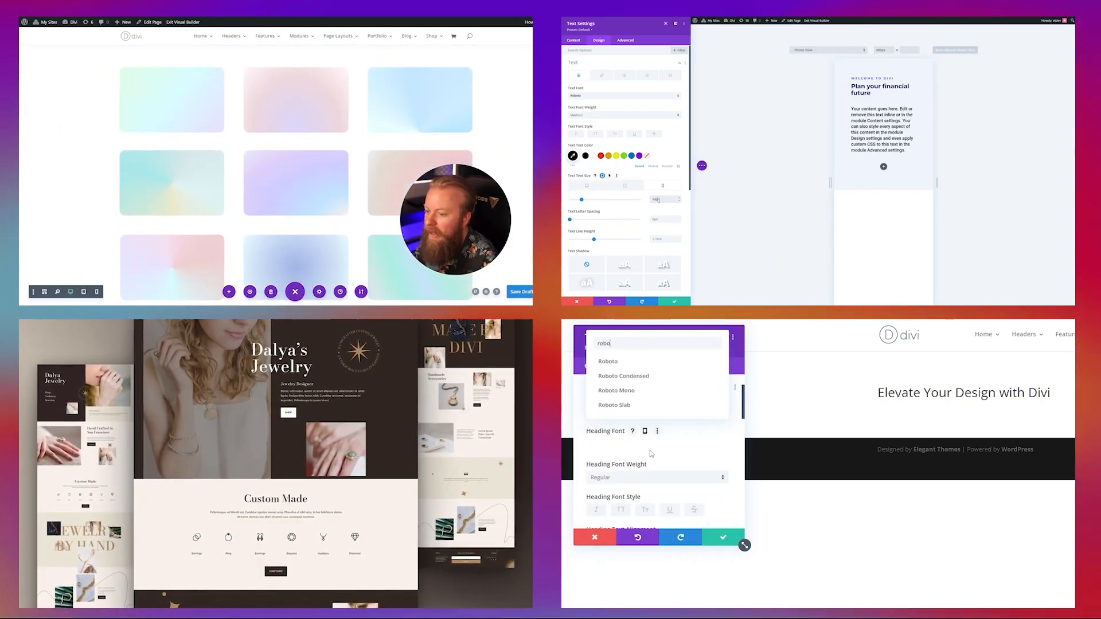